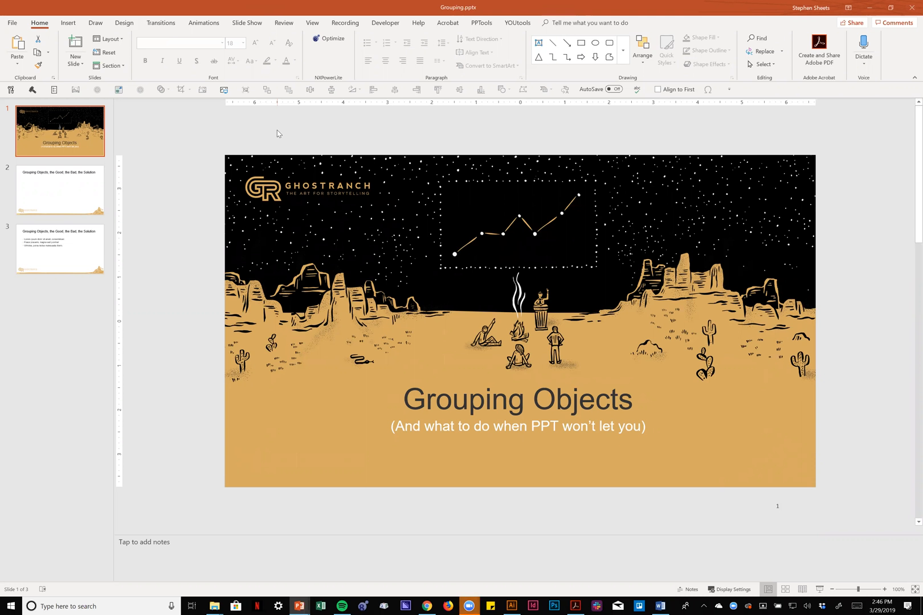
mouse_move(182, 251)
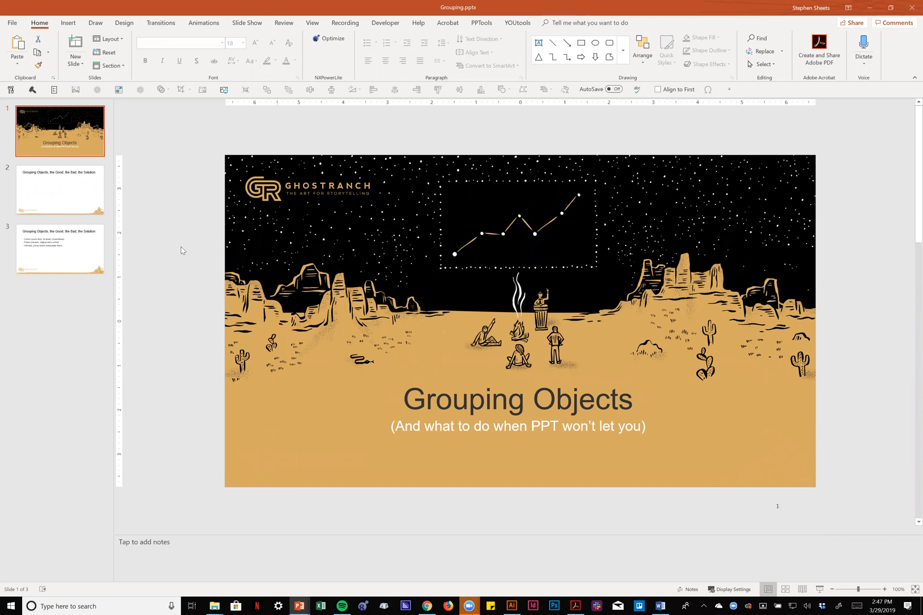
- Select the three orange squares on slide 2 and group them into one object
left_click(59, 189)
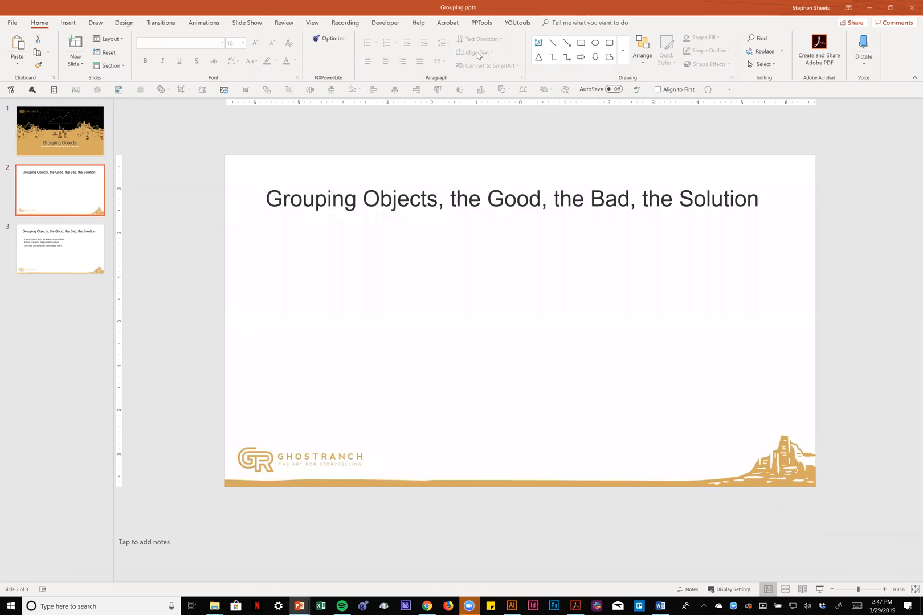
left_click(580, 43)
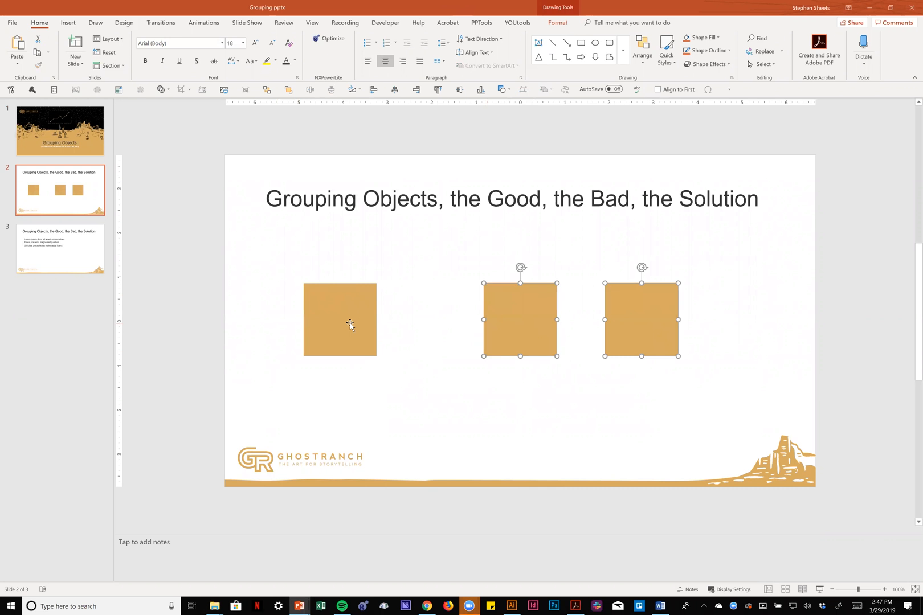
left_click(339, 319)
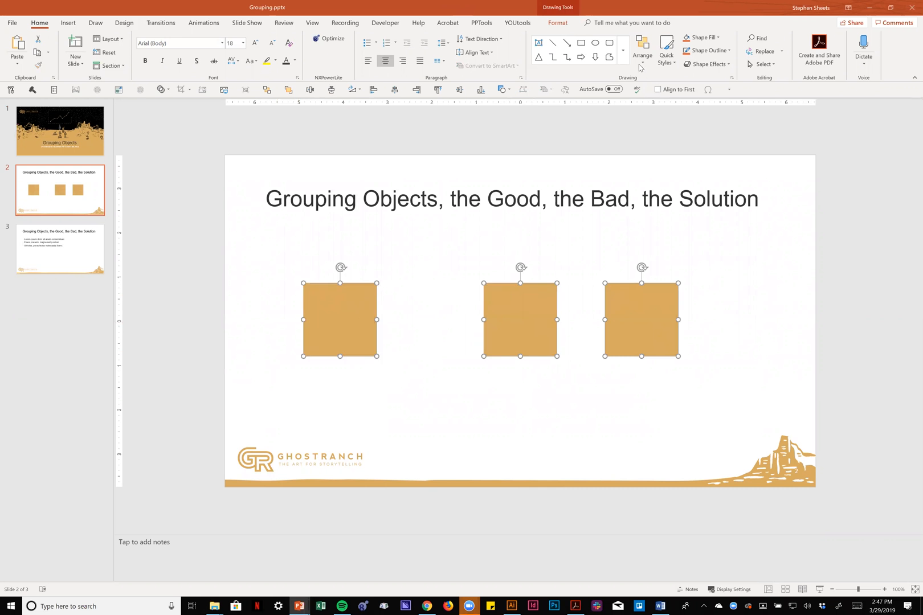
left_click(642, 48)
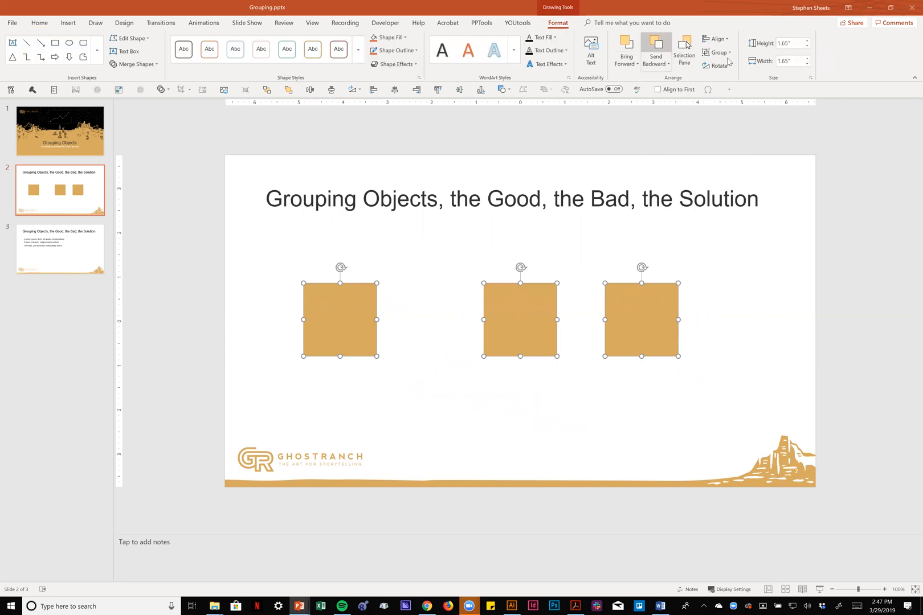
left_click(715, 52)
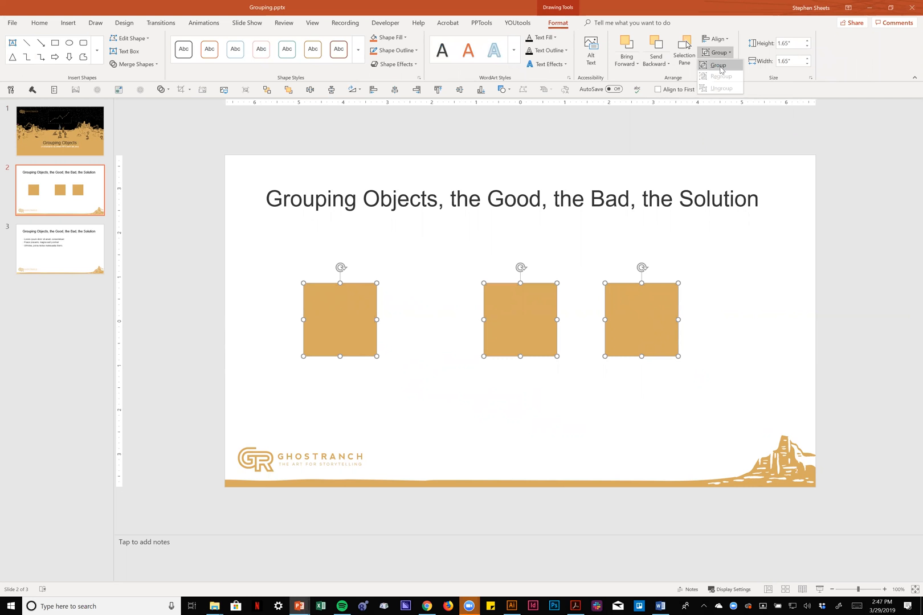
left_click(717, 65)
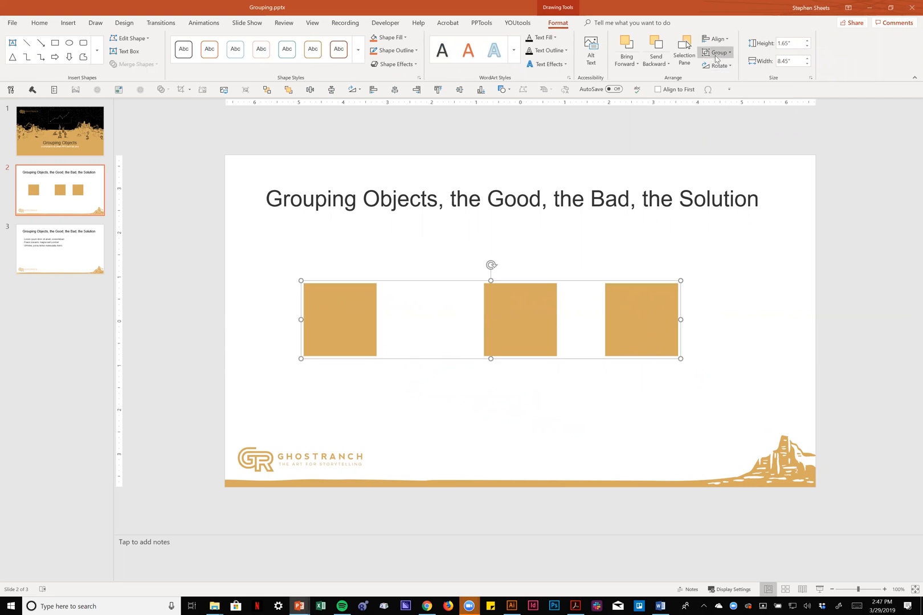
- Ungroup the squares back into three separate shapes
left_click(719, 53)
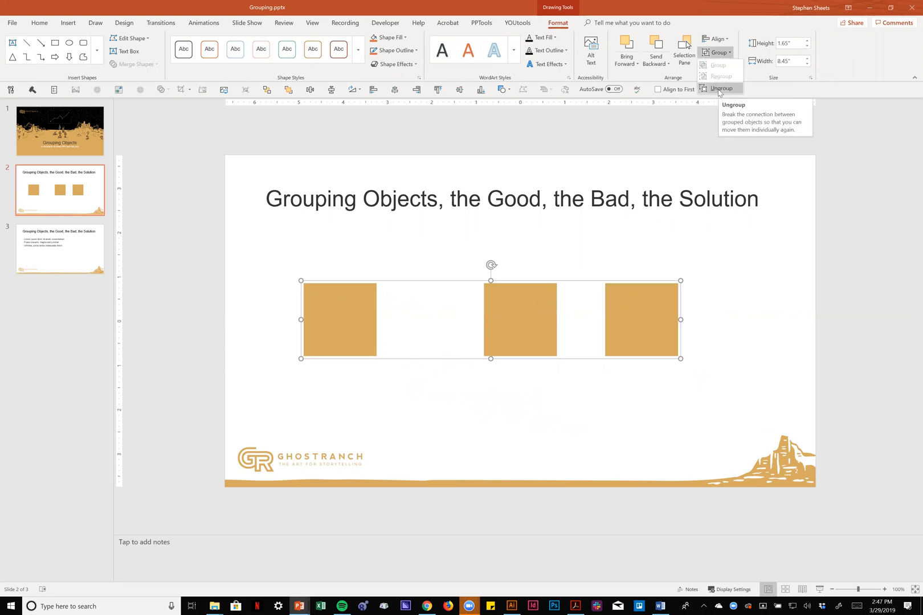
left_click(719, 88)
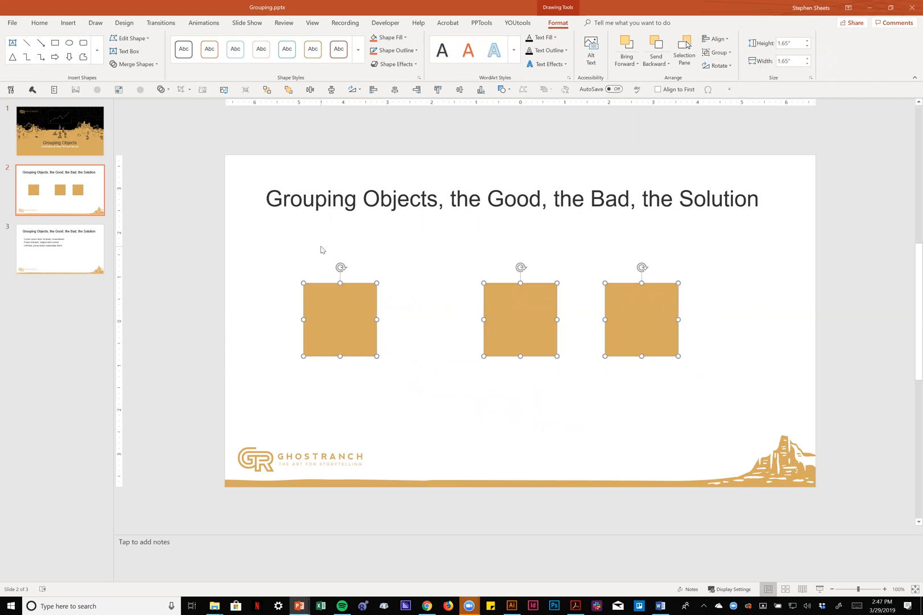
left_click(716, 51)
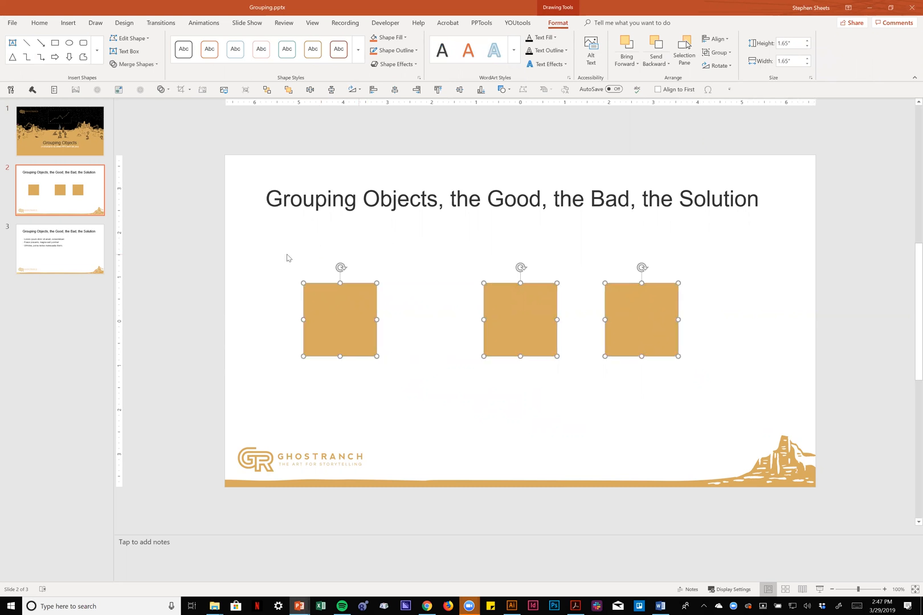
- Regroup the three squares from just the left one selected, via Group > Regroup
left_click(288, 257)
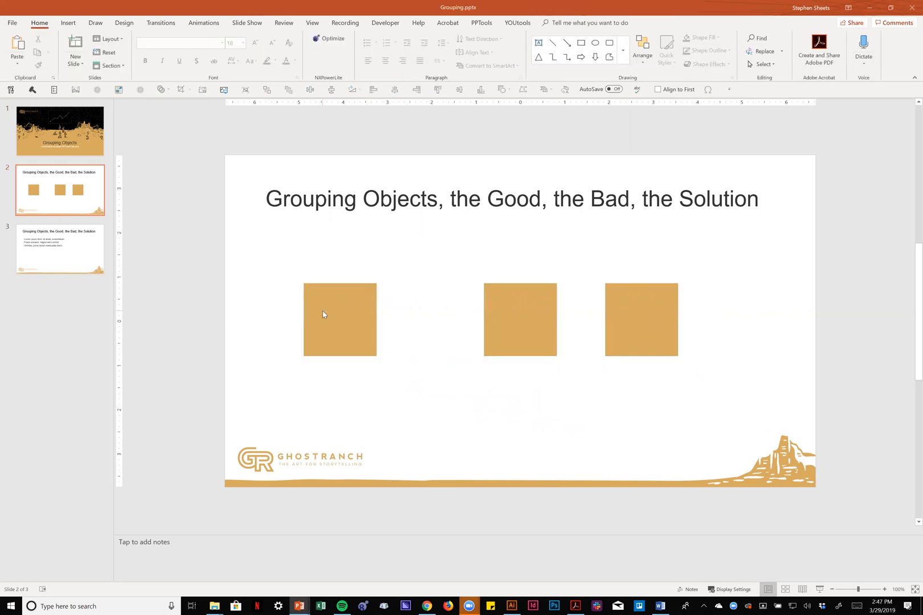
left_click(340, 319)
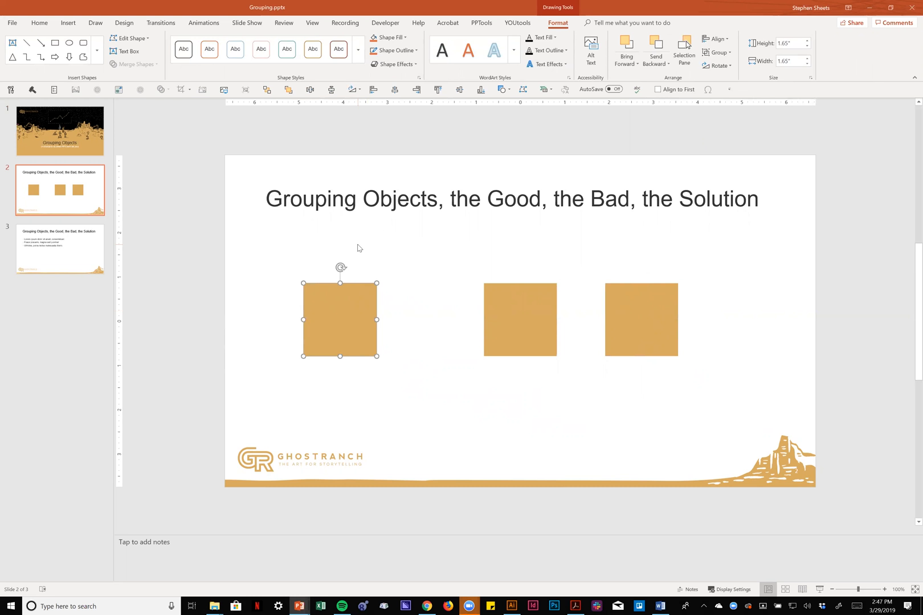
mouse_move(716, 65)
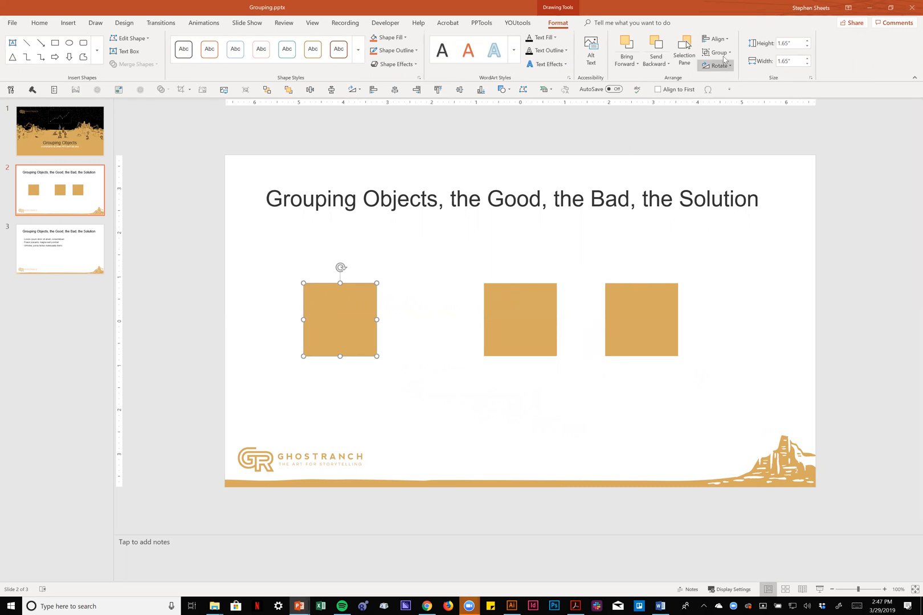
left_click(715, 51)
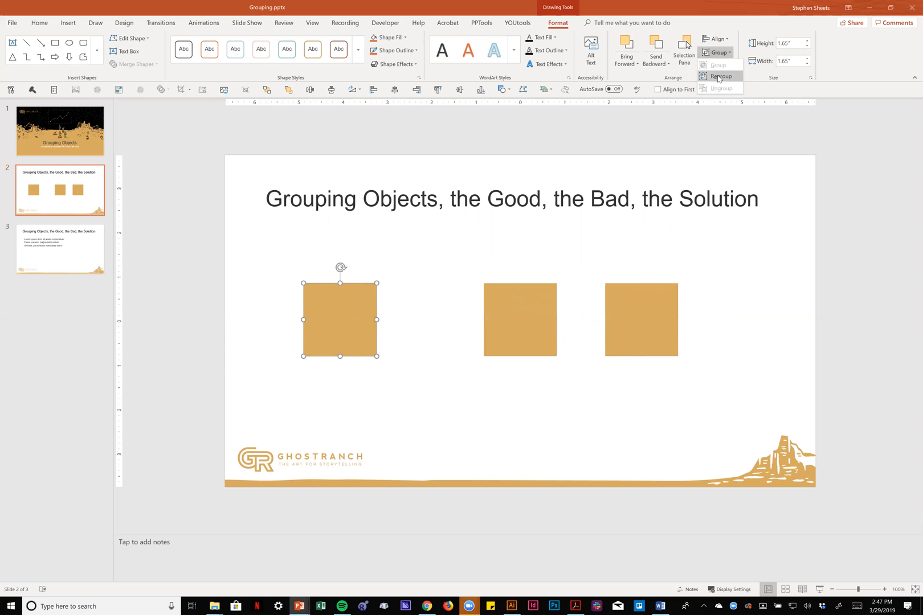
left_click(720, 76)
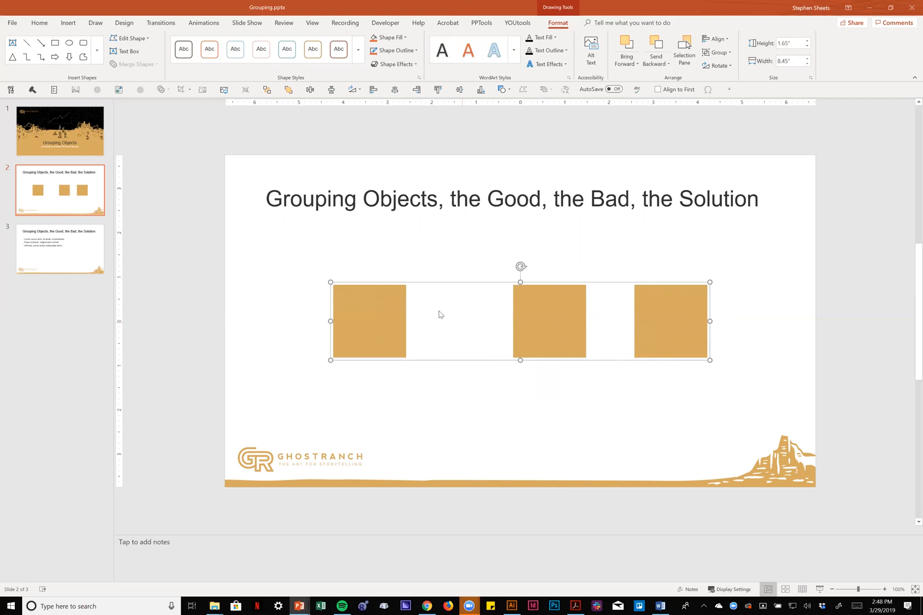
mouse_move(551, 355)
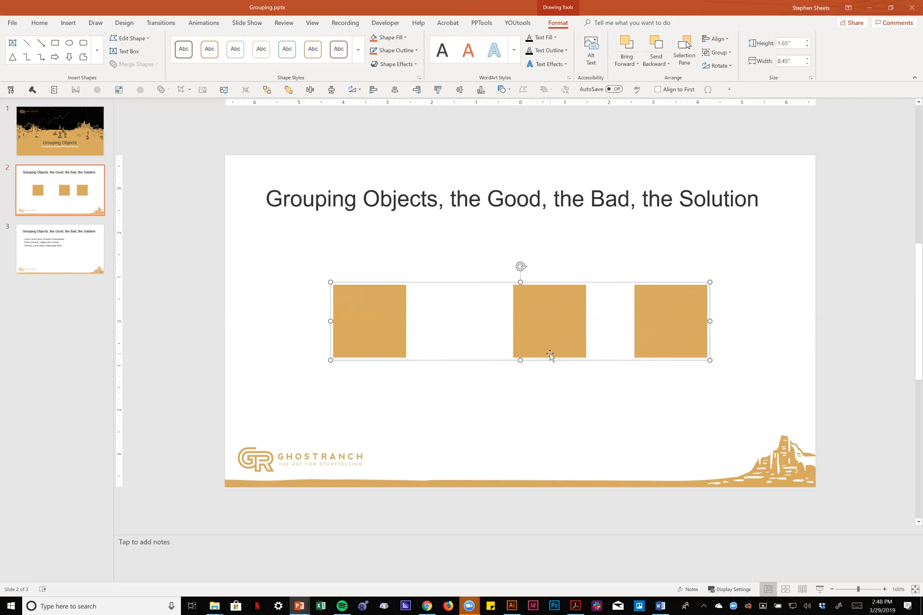
mouse_move(551, 357)
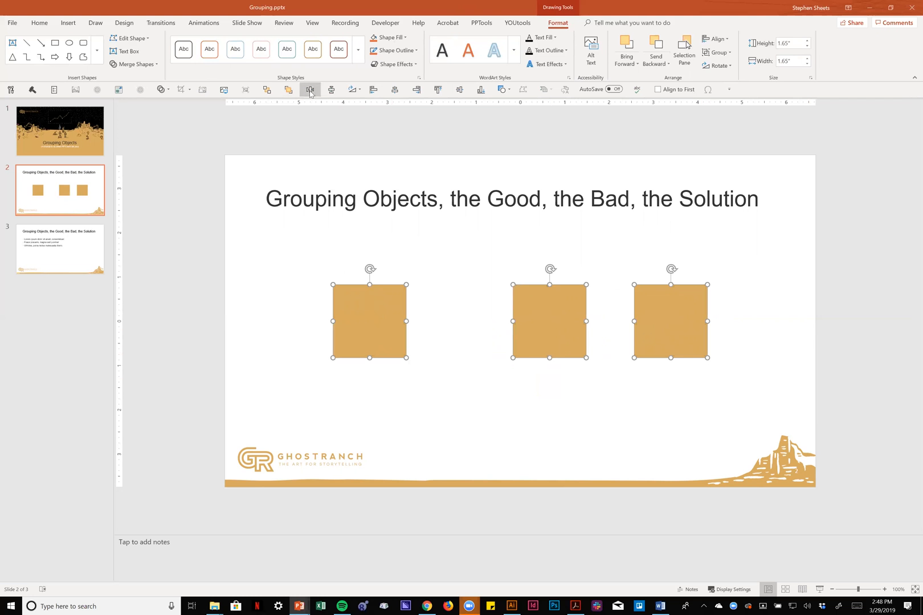
- Distribute the squares horizontally, group them, and fill them with brighter orange
left_click(309, 89)
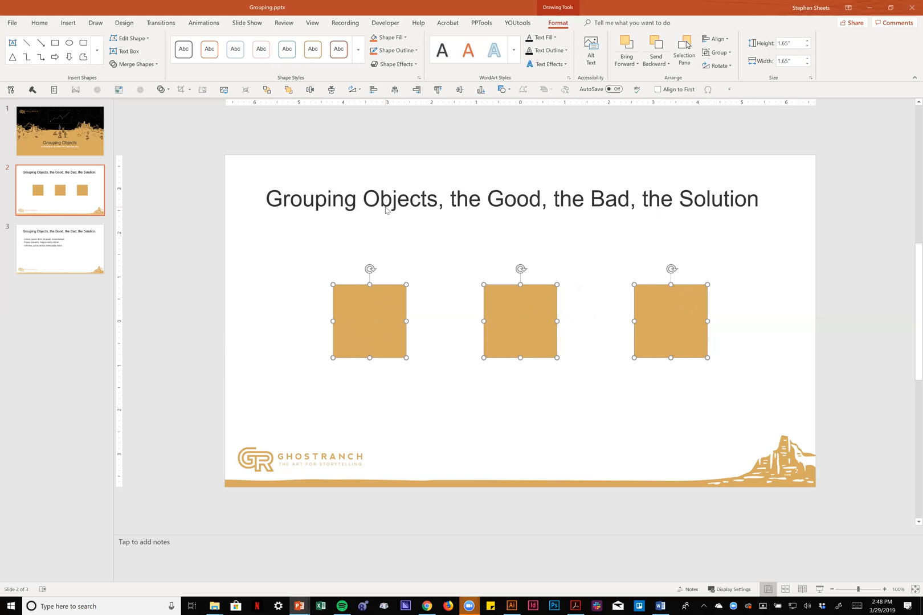
left_click(718, 52)
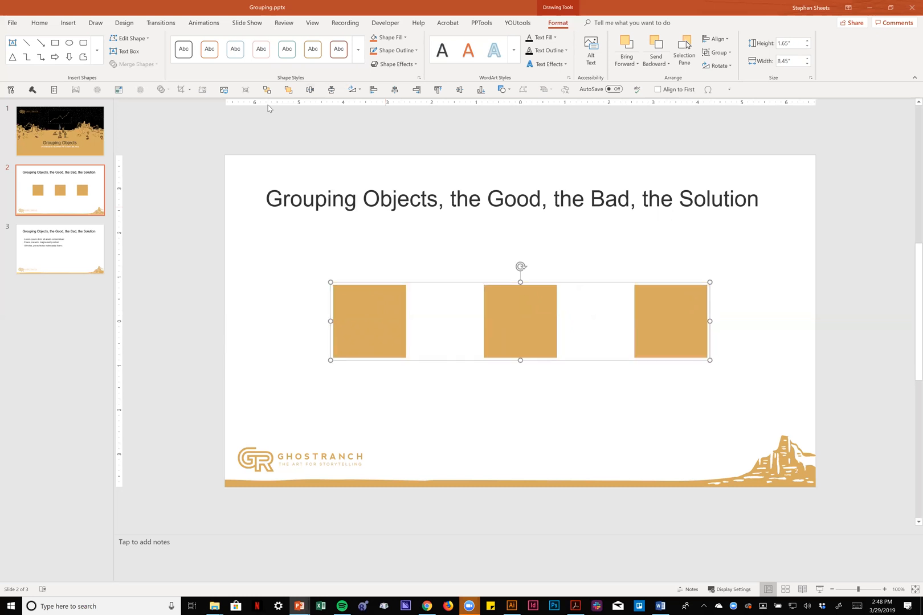
mouse_move(489, 76)
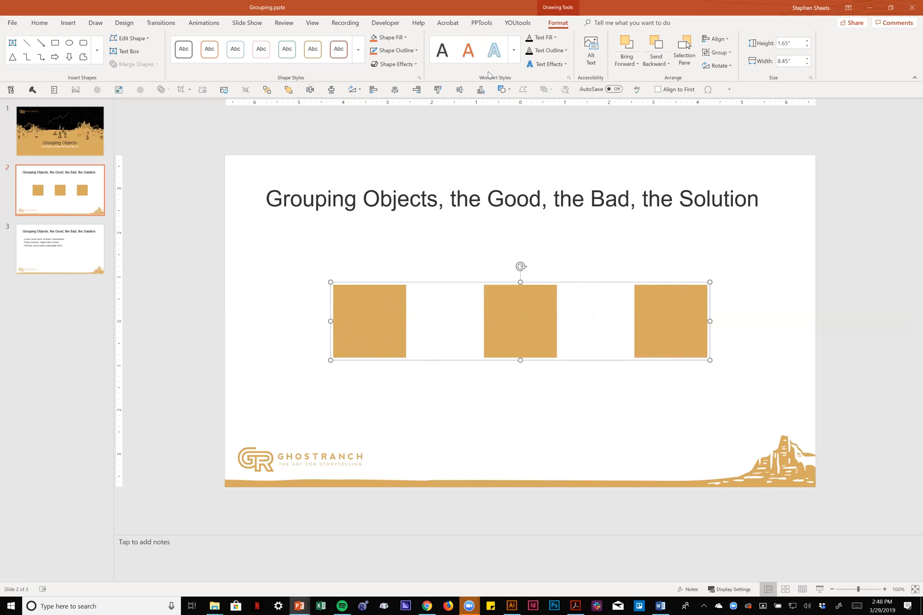
mouse_move(389, 37)
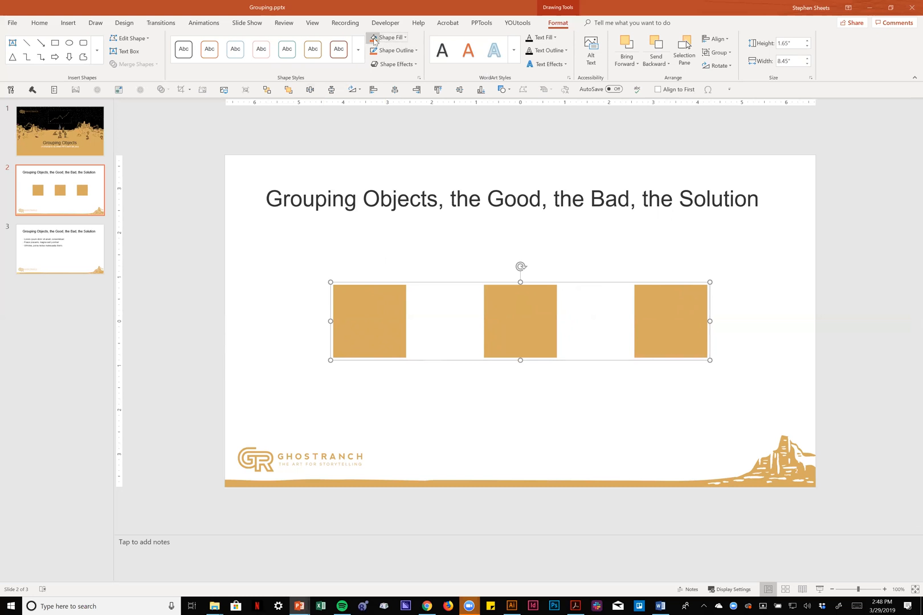
left_click(388, 37)
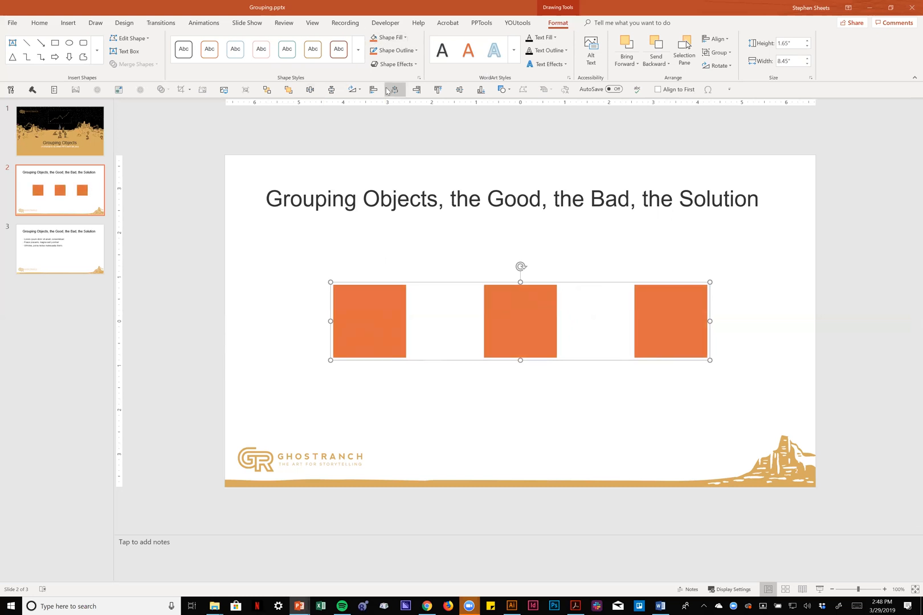
mouse_move(393, 90)
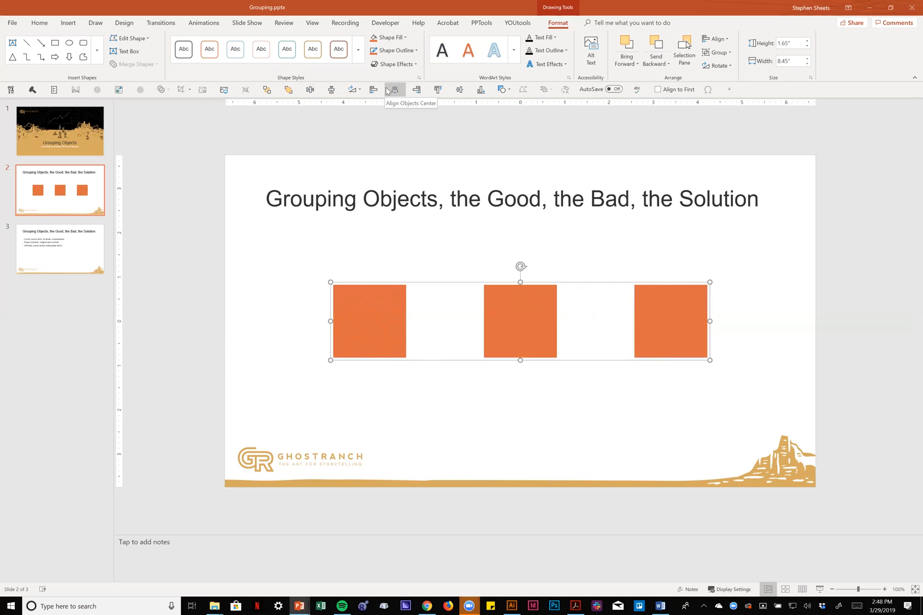
mouse_move(208, 29)
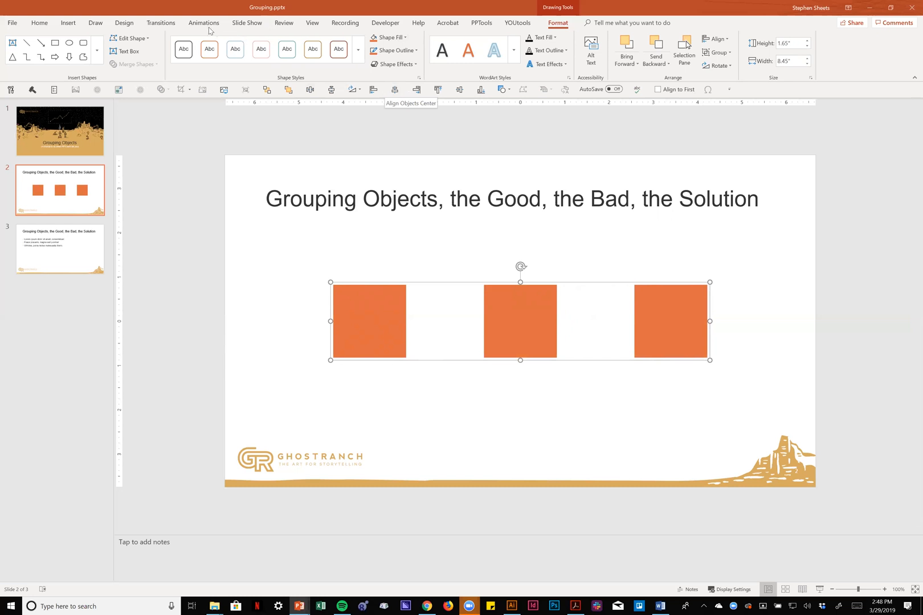
- Apply a Fly In animation from the left to one orange square
left_click(203, 23)
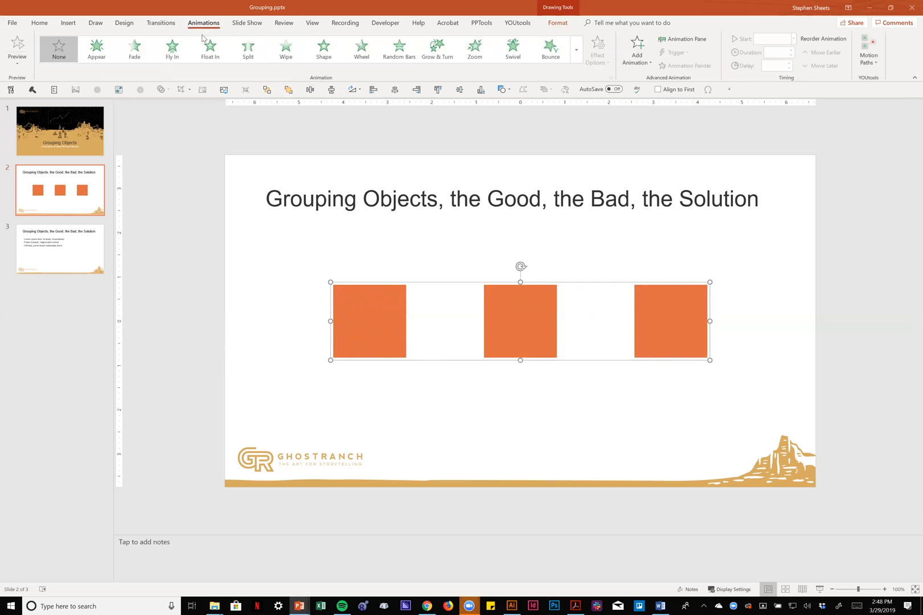
mouse_move(172, 48)
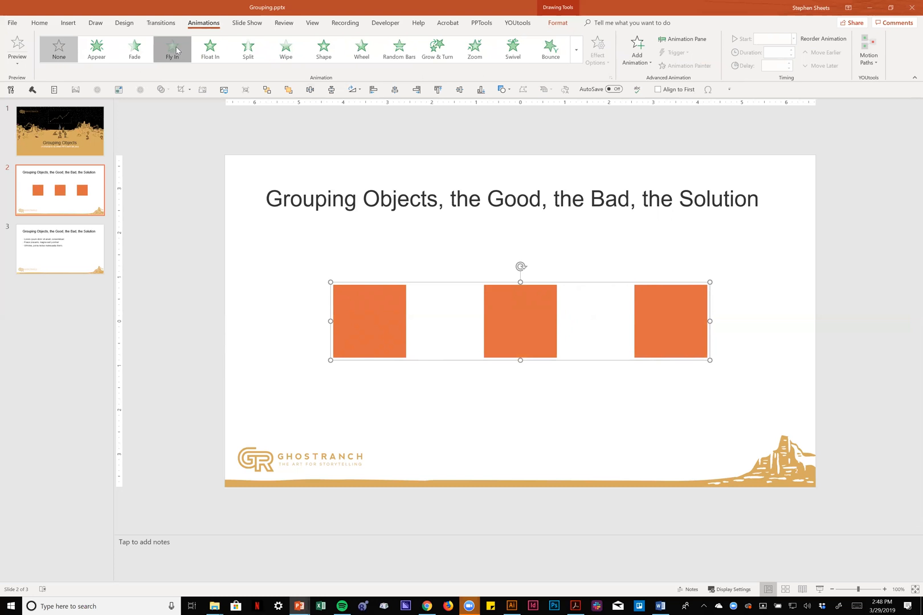
left_click(172, 48)
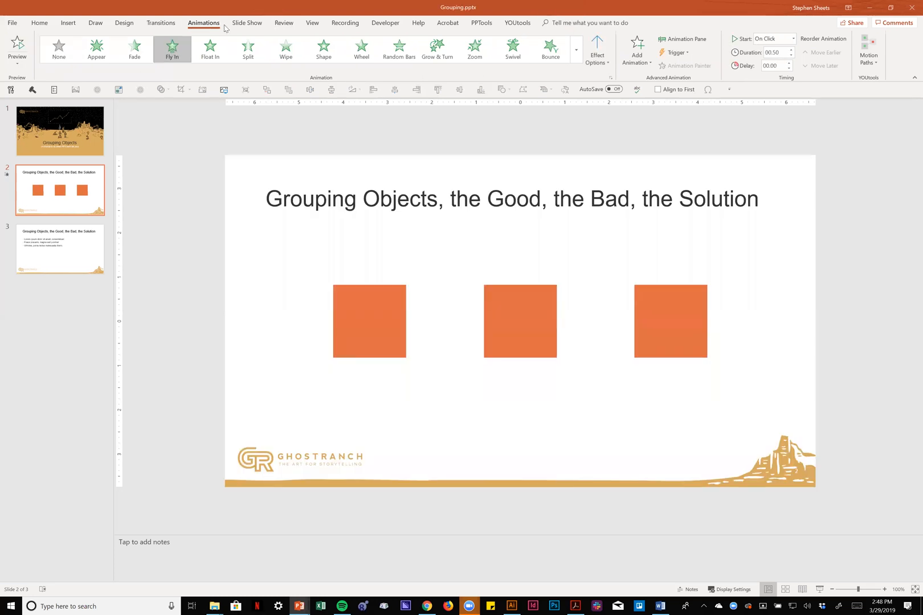
left_click(596, 49)
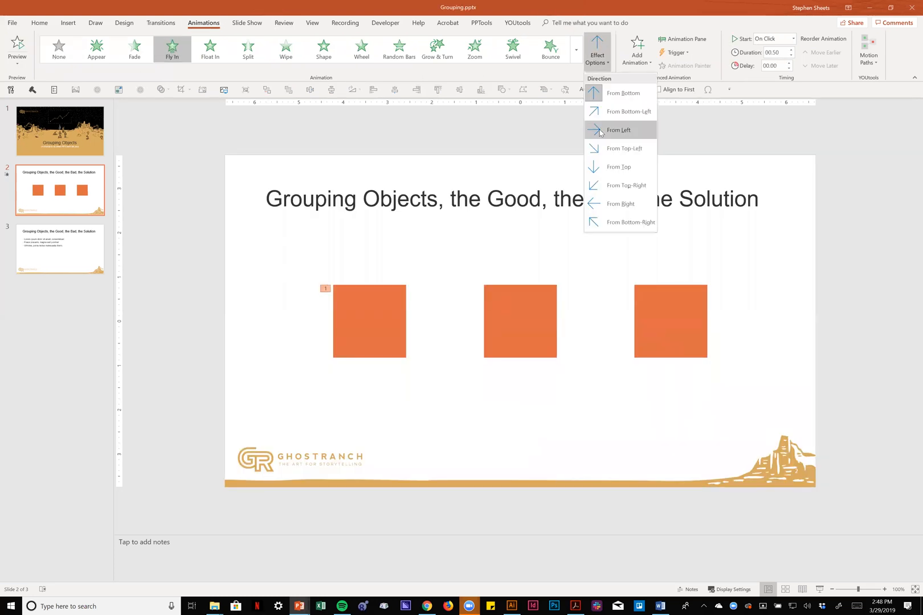
left_click(618, 130)
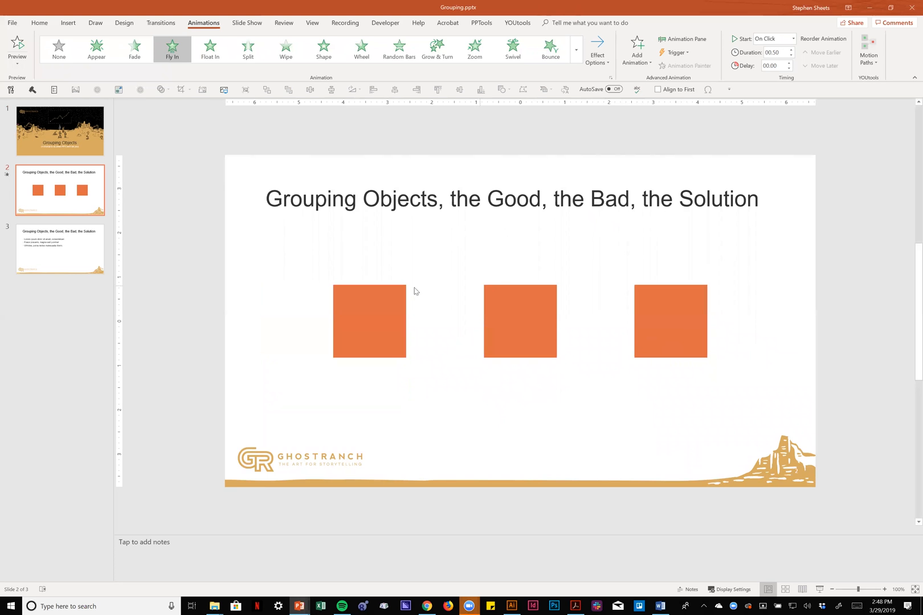
left_click(369, 321)
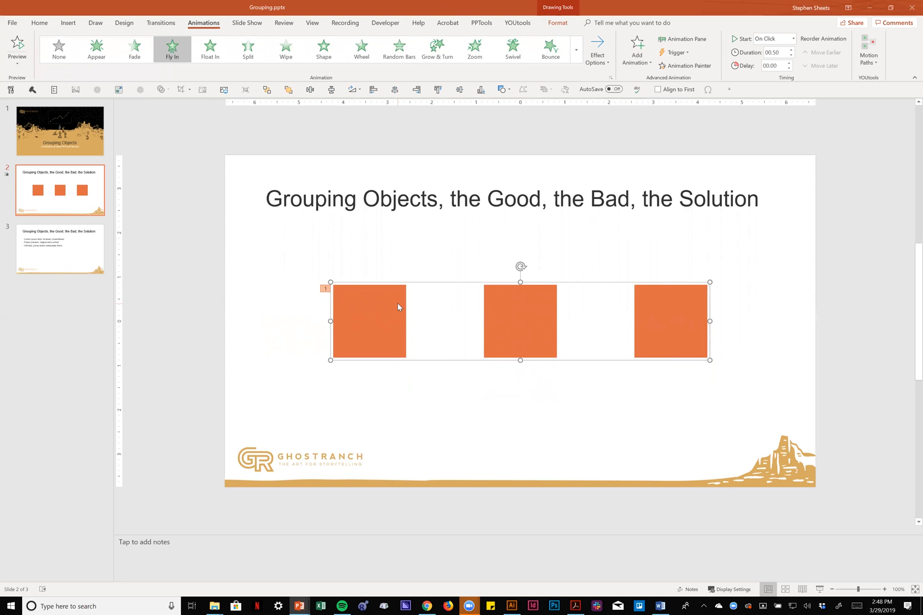
- Select all three squares and set their Fly In direction to From Left
left_click(58, 49)
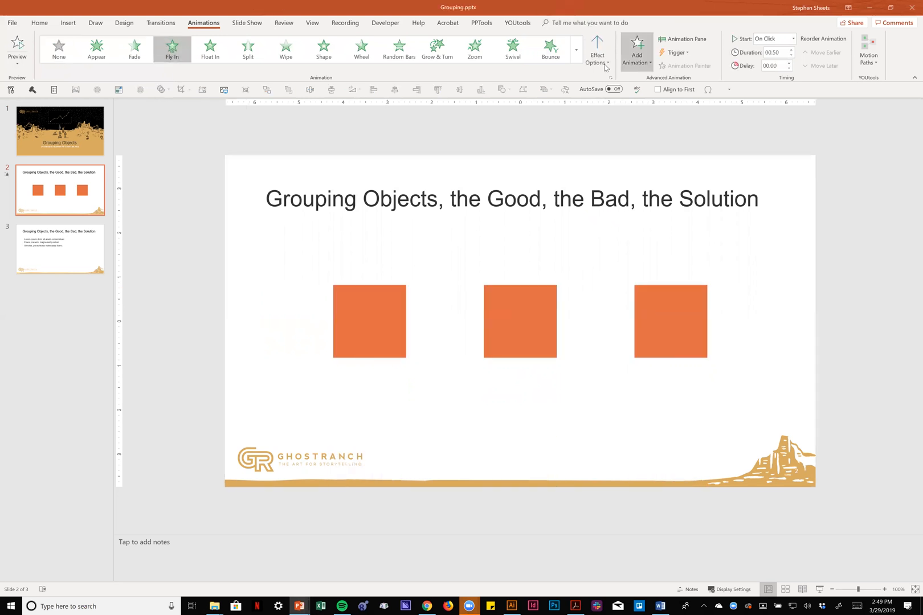
left_click(595, 47)
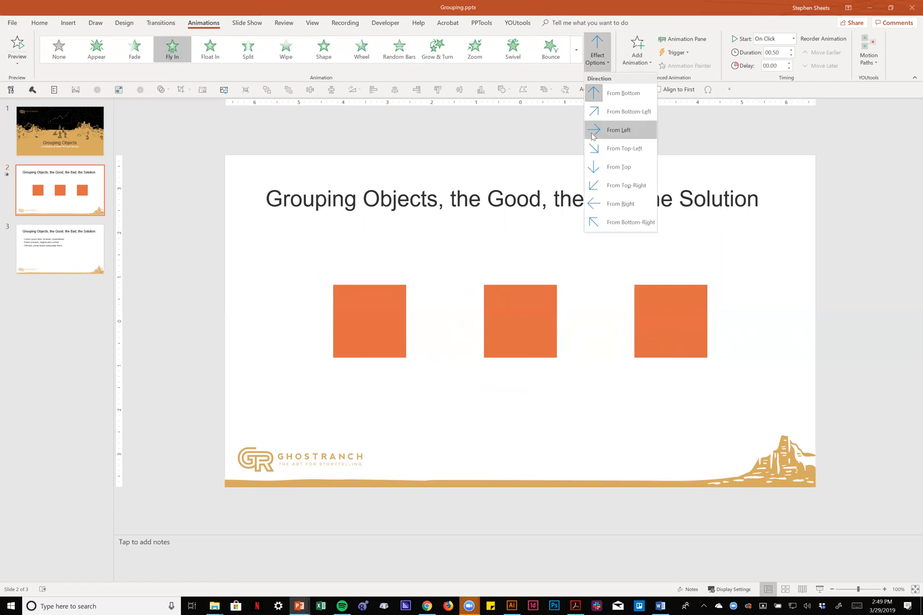
left_click(618, 130)
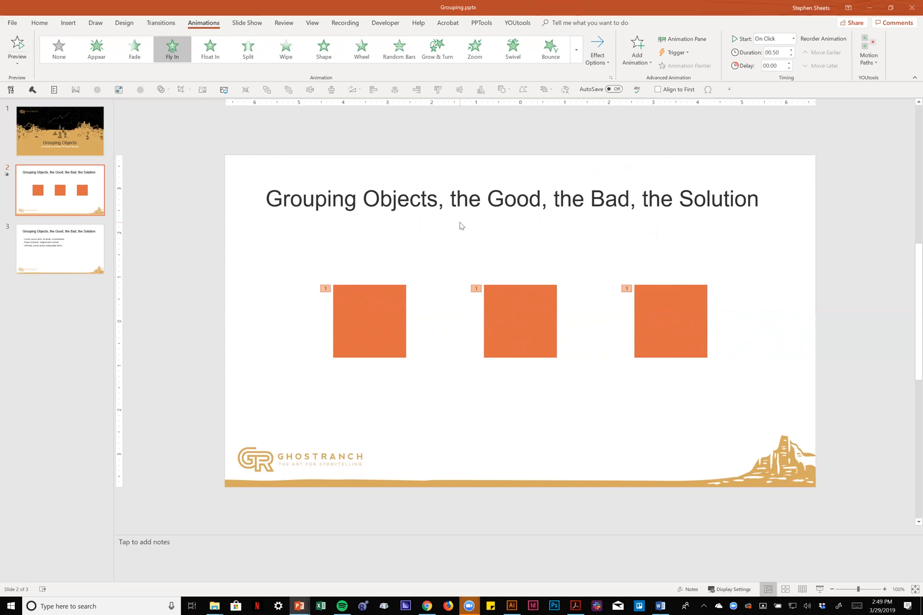
left_click(369, 321)
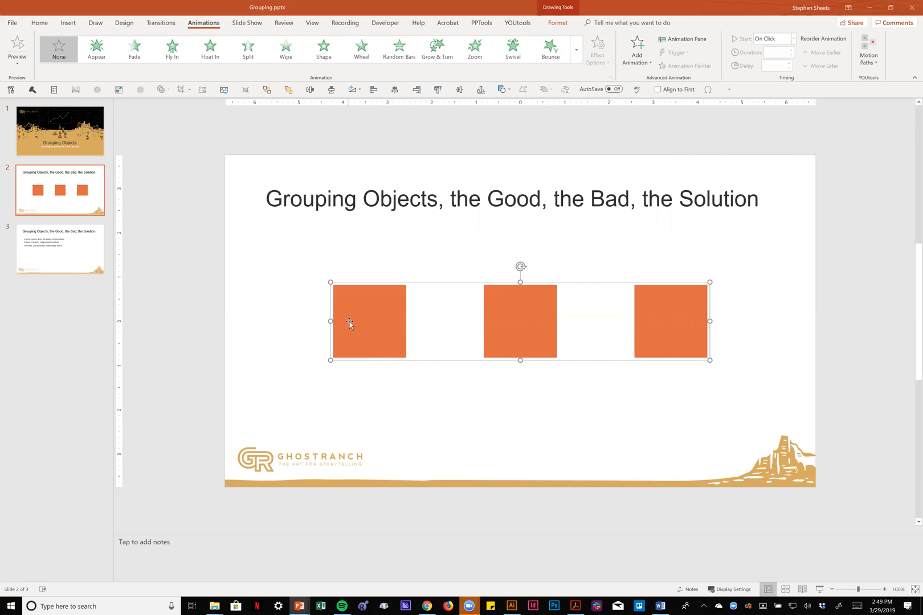
- Split slide 3's list into three text boxes, each keeping one sentence
left_click(59, 248)
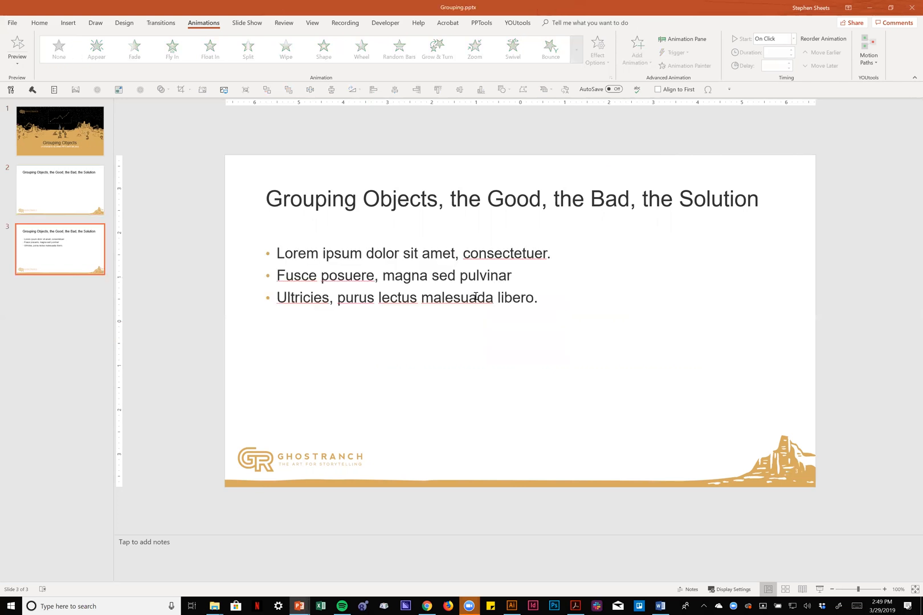
left_click(400, 275)
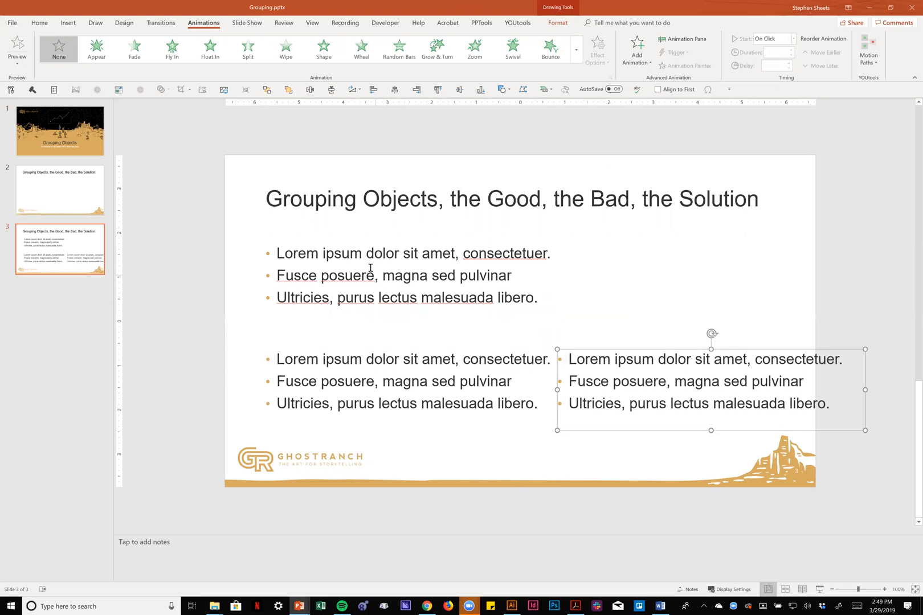
mouse_move(288, 254)
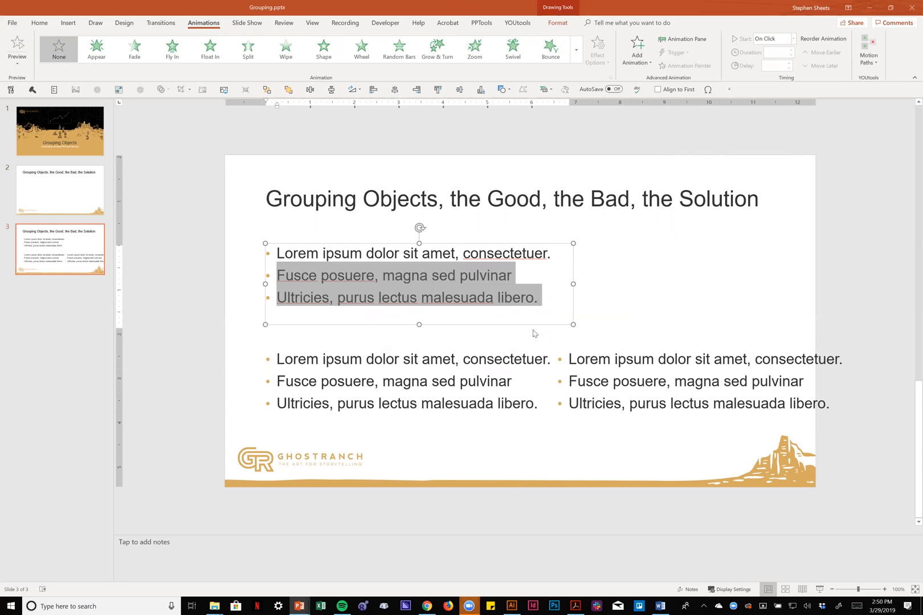
key("delete")
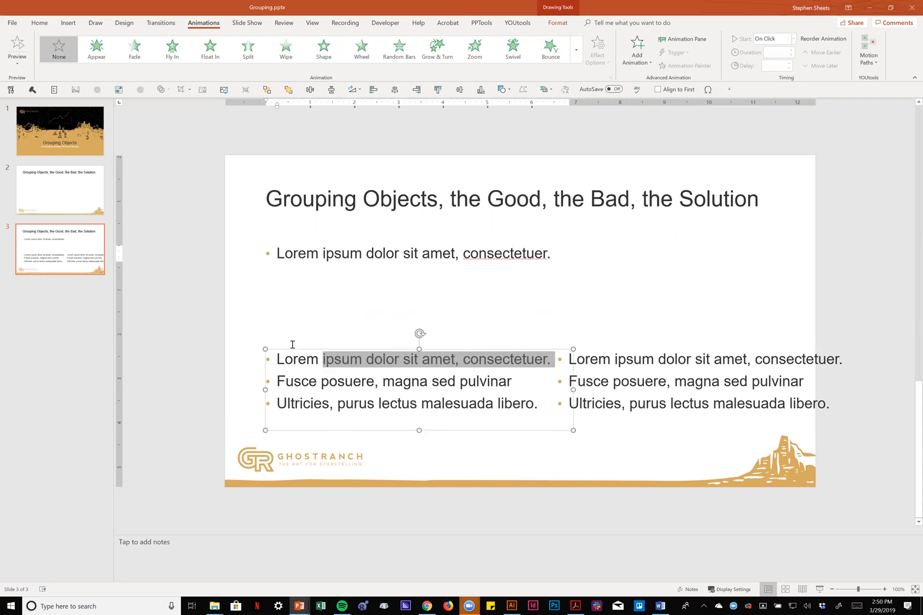
key("Delete")
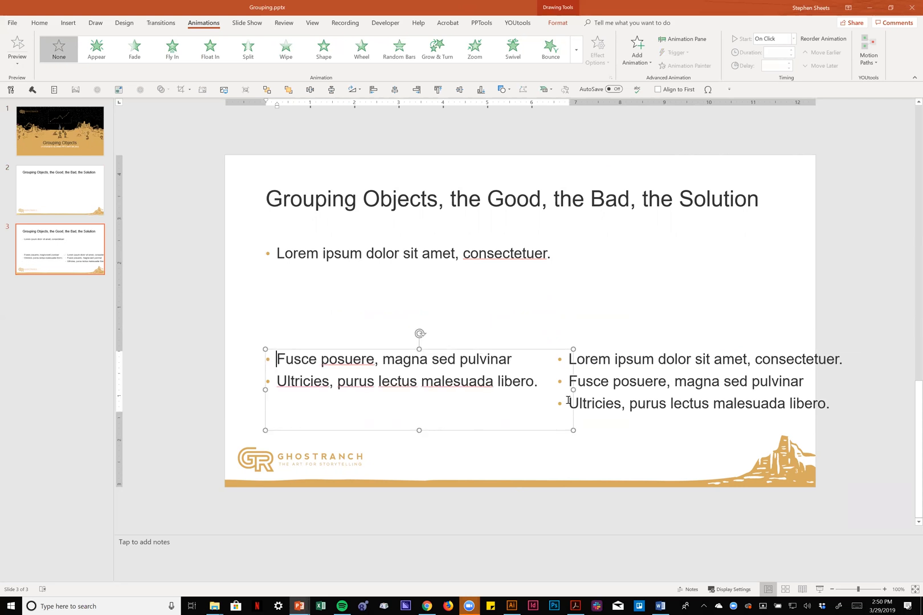
key("Delete")
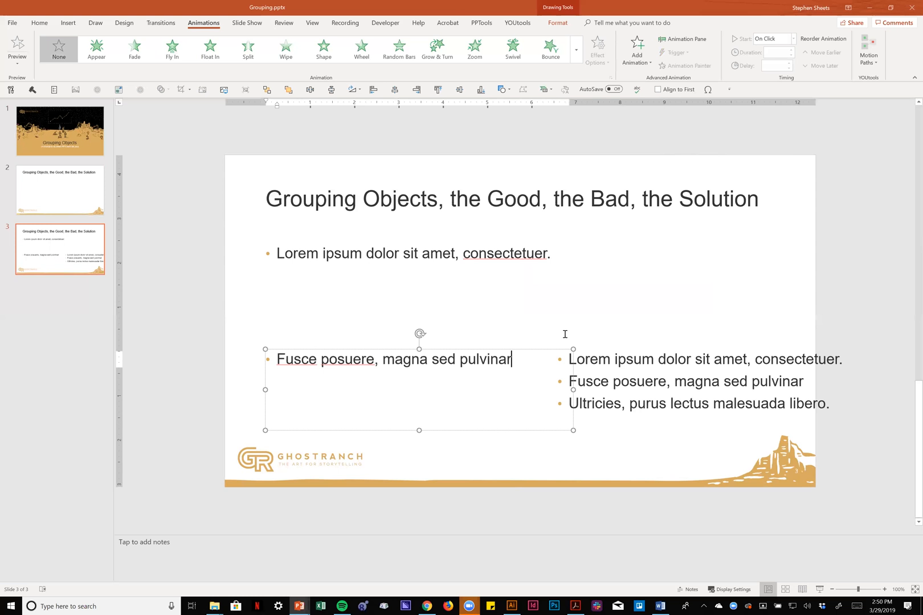
- Centre the text horizontally inside the three resized boxes
left_click(697, 359)
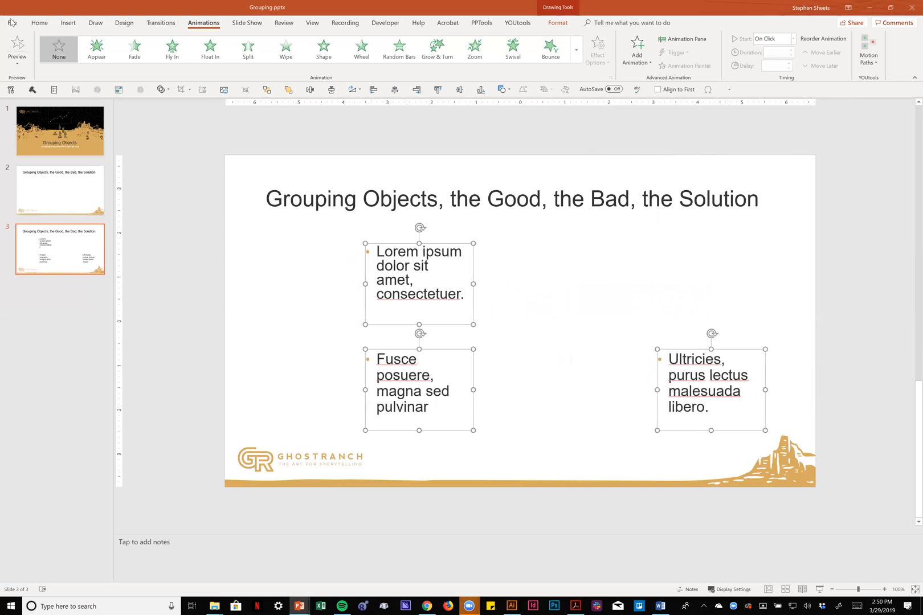
left_click(39, 23)
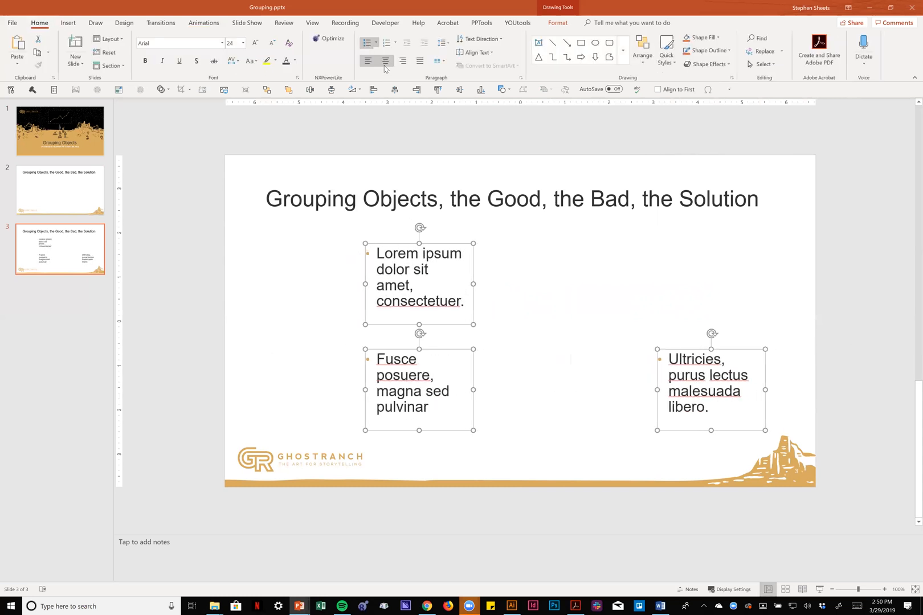
left_click(385, 61)
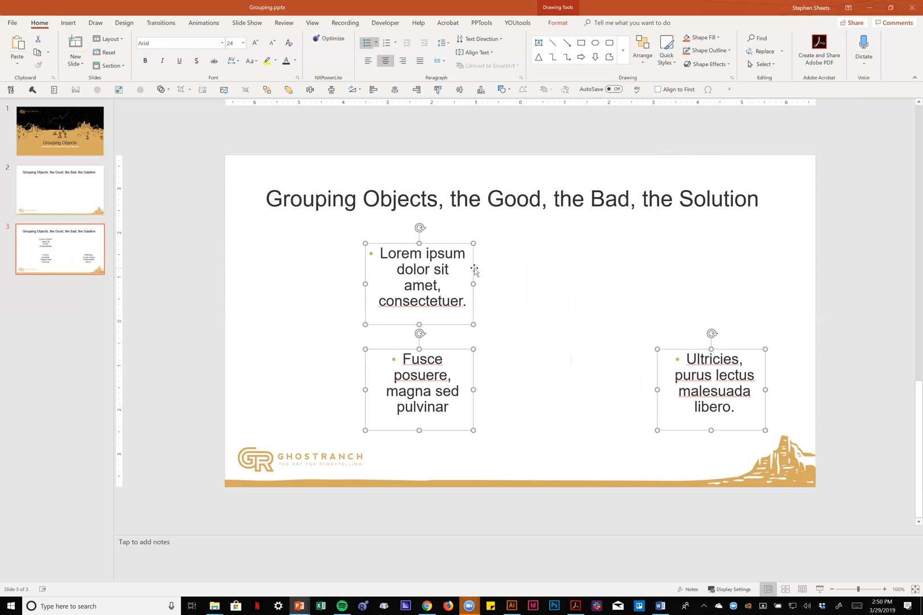
- In Format Object, widen the text boxes' left inner margin to 0.2"
right_click(475, 271)
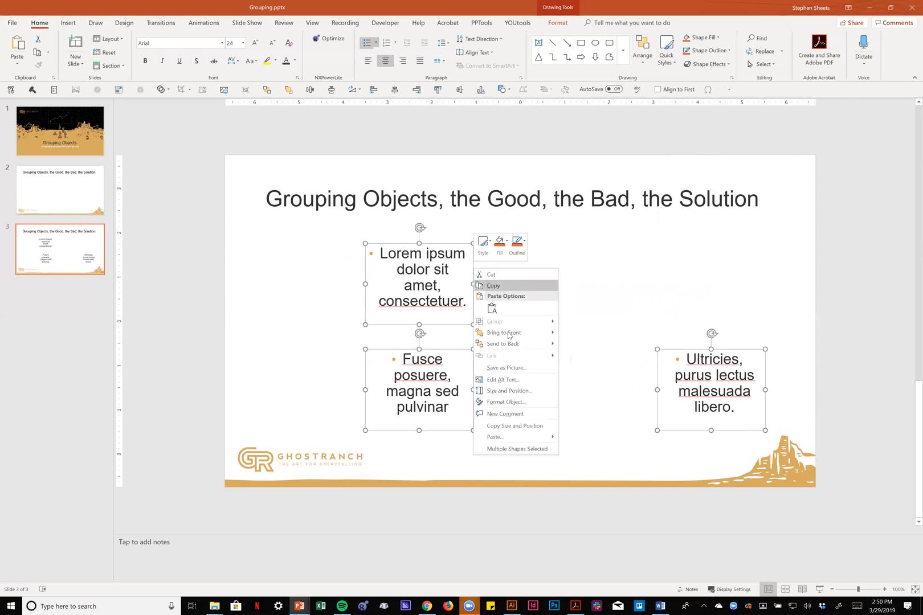
mouse_move(520, 402)
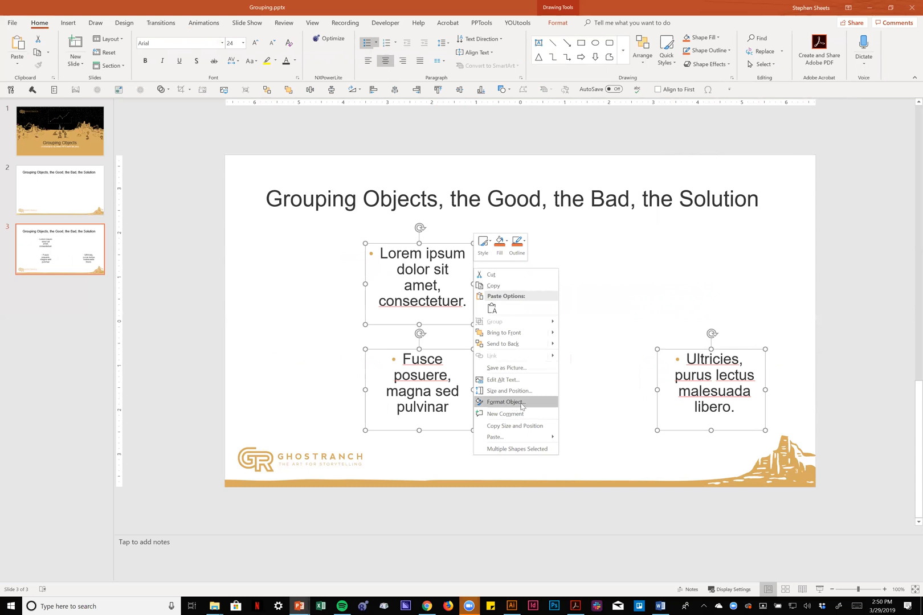
mouse_move(533, 405)
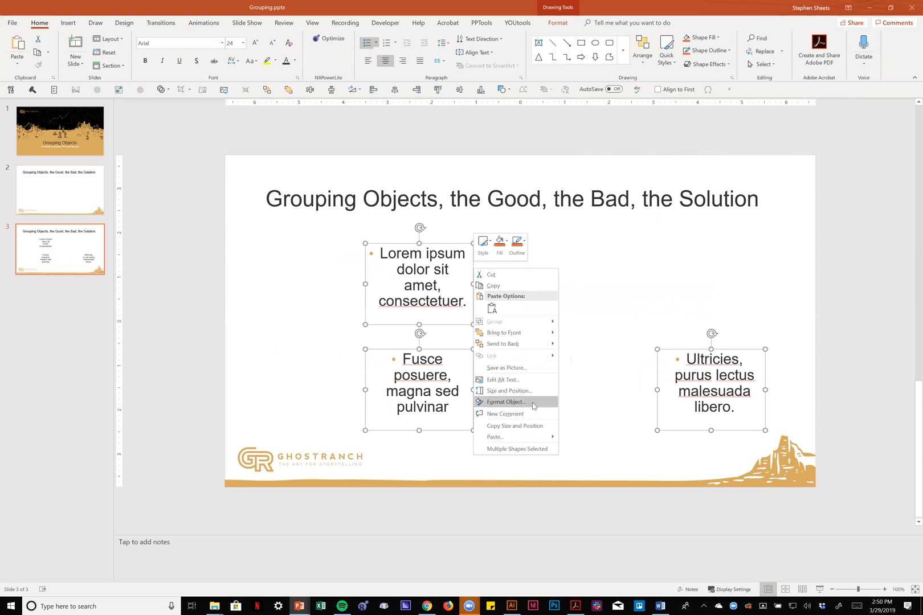
left_click(505, 401)
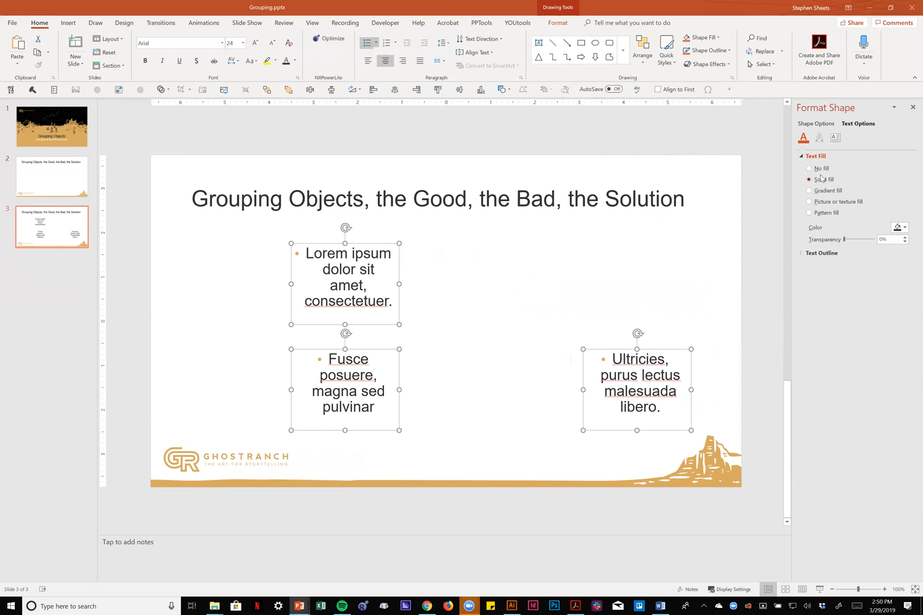
left_click(835, 137)
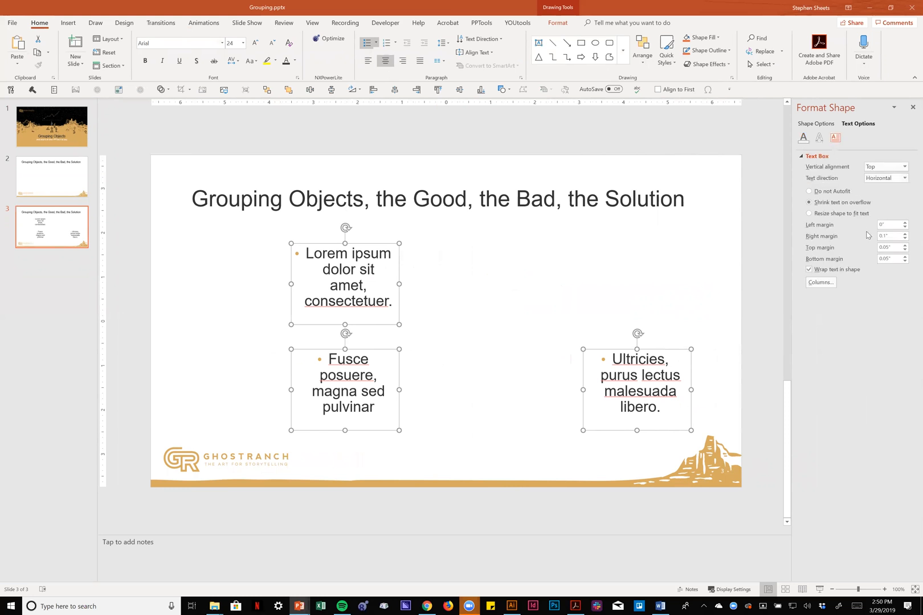
left_click(905, 224)
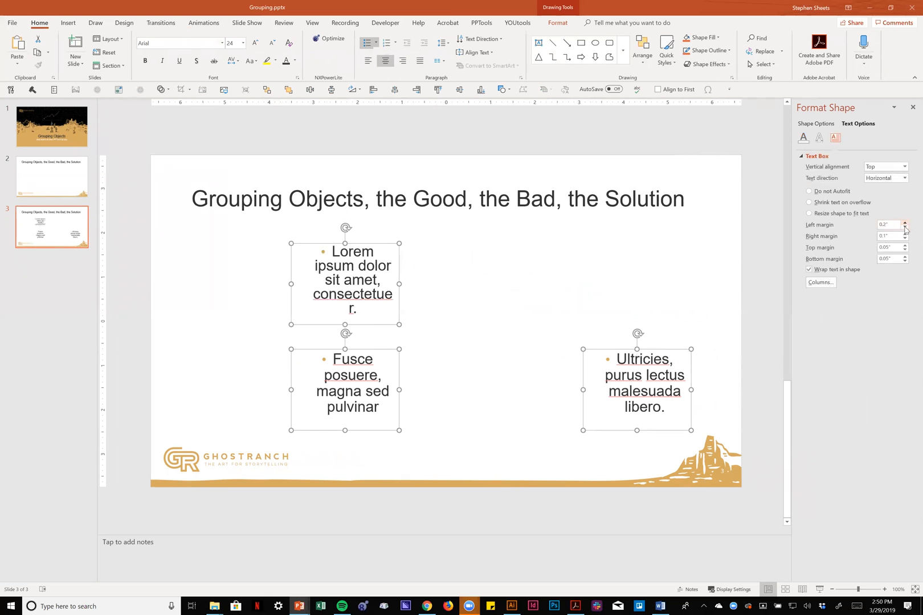
left_click(905, 233)
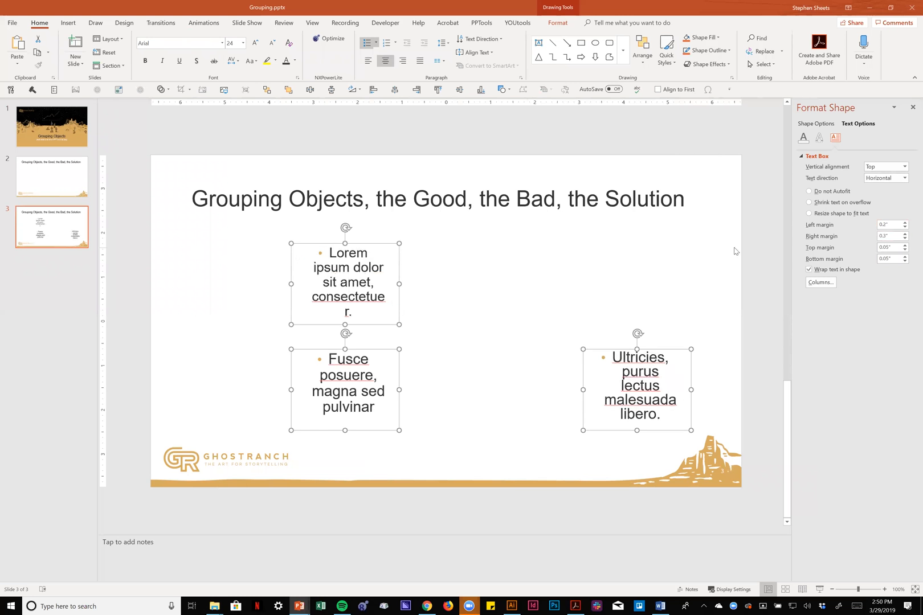
- Align the boxes' text to the vertical middle and remove the bullets
left_click(477, 52)
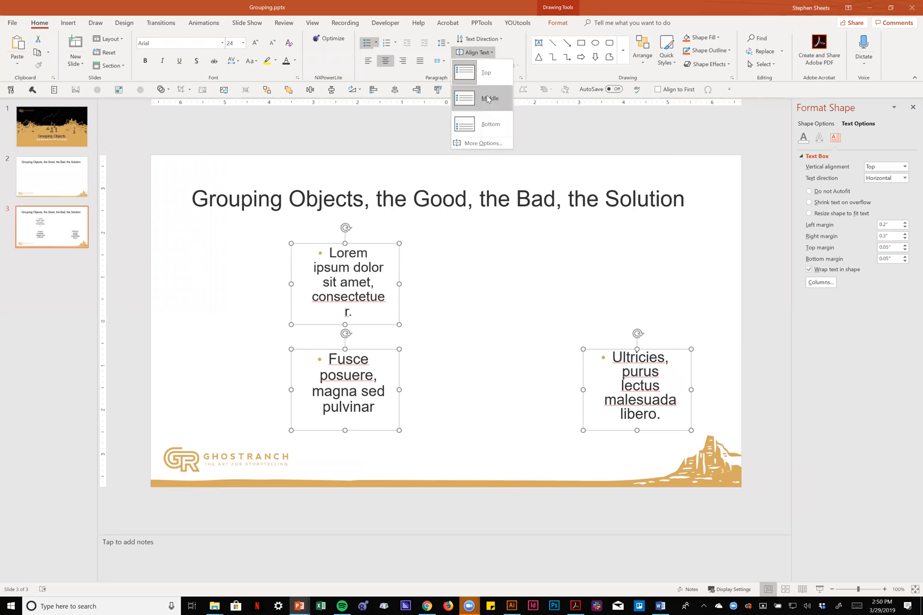
left_click(488, 97)
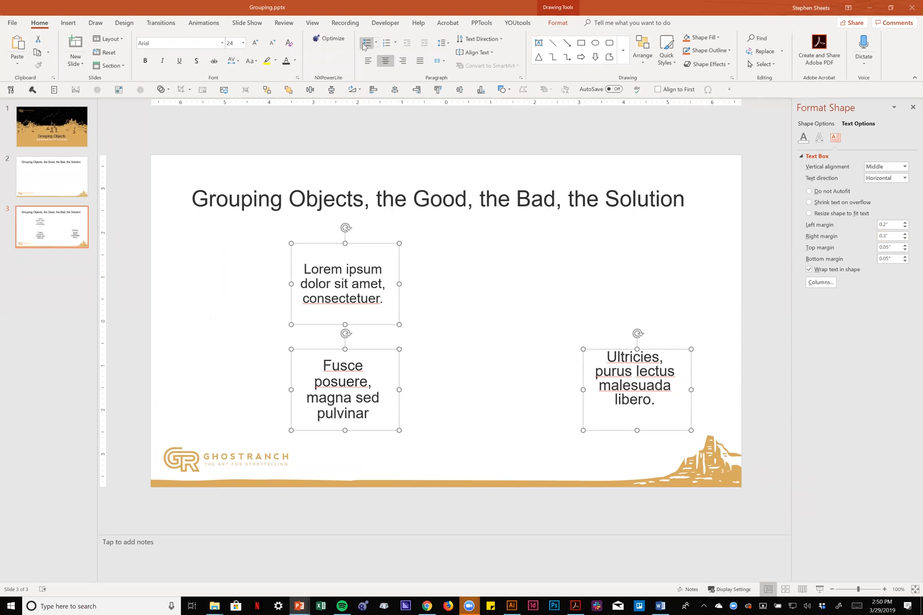
left_click(809, 202)
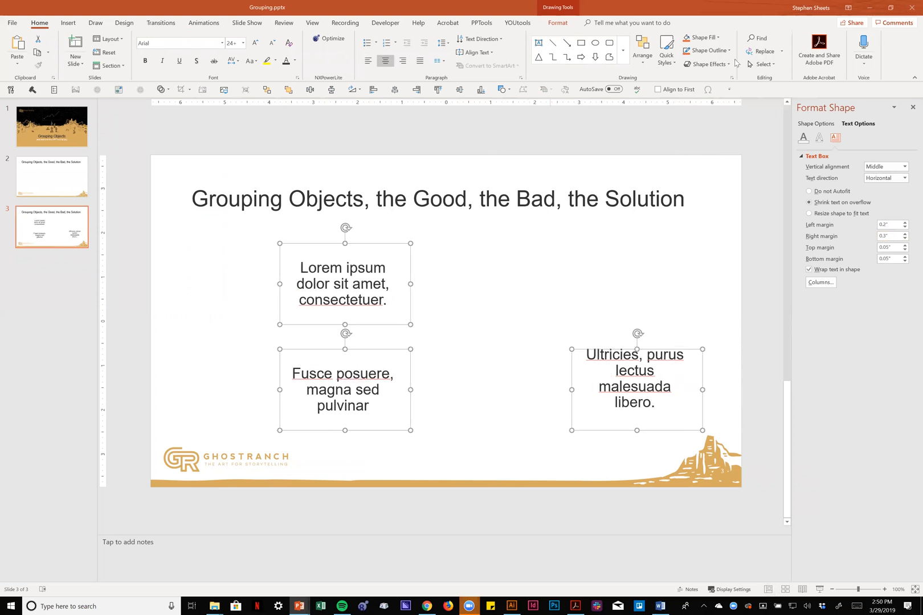
left_click(699, 37)
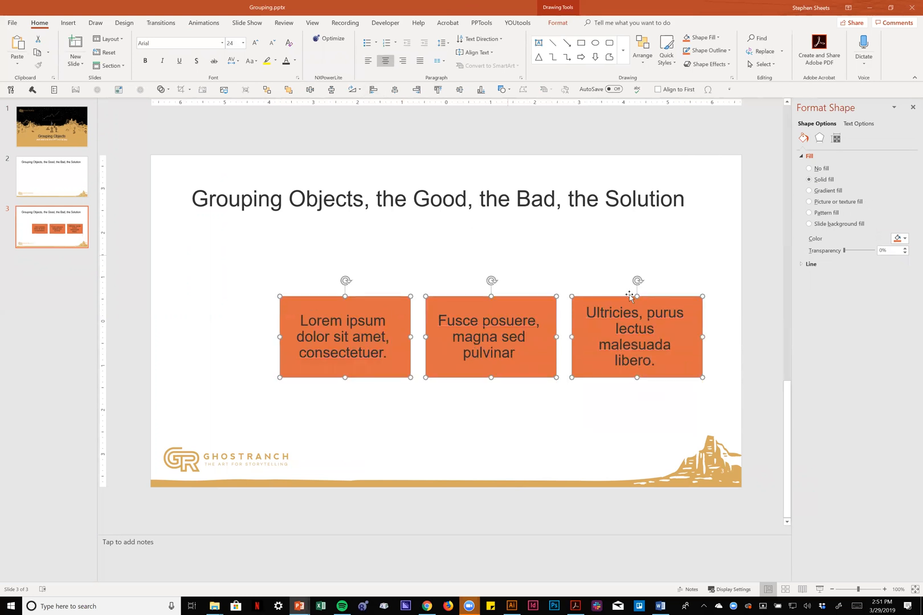
mouse_move(628, 304)
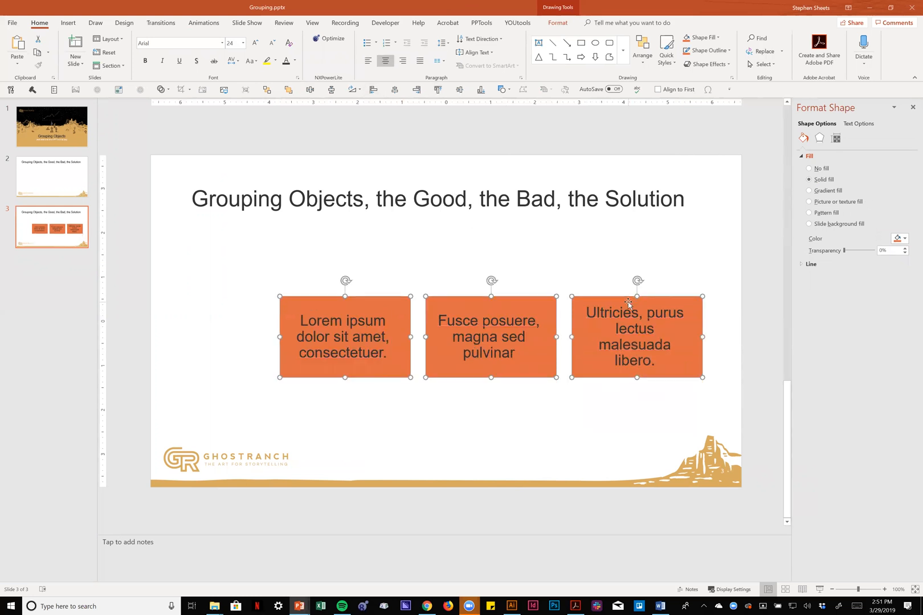
mouse_move(536, 255)
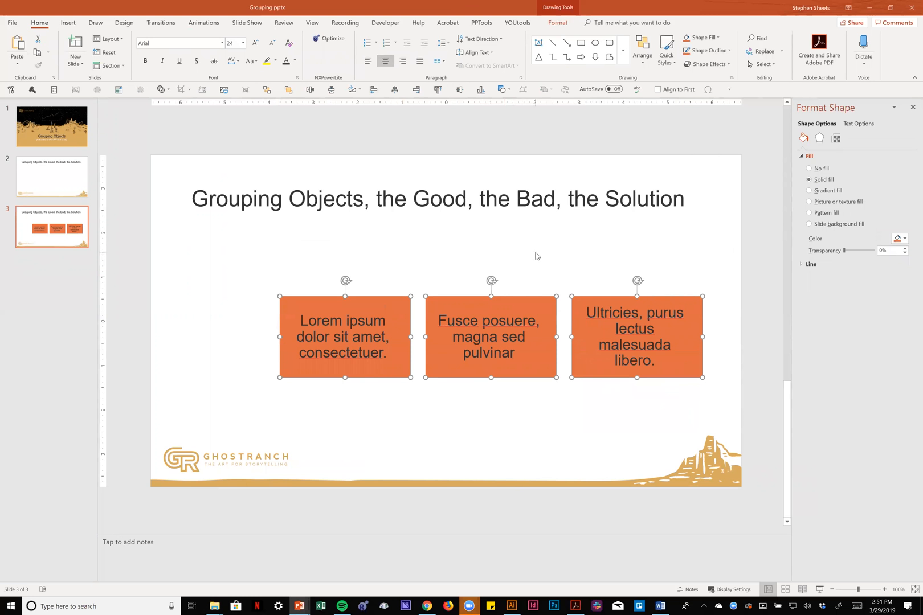
mouse_move(588, 267)
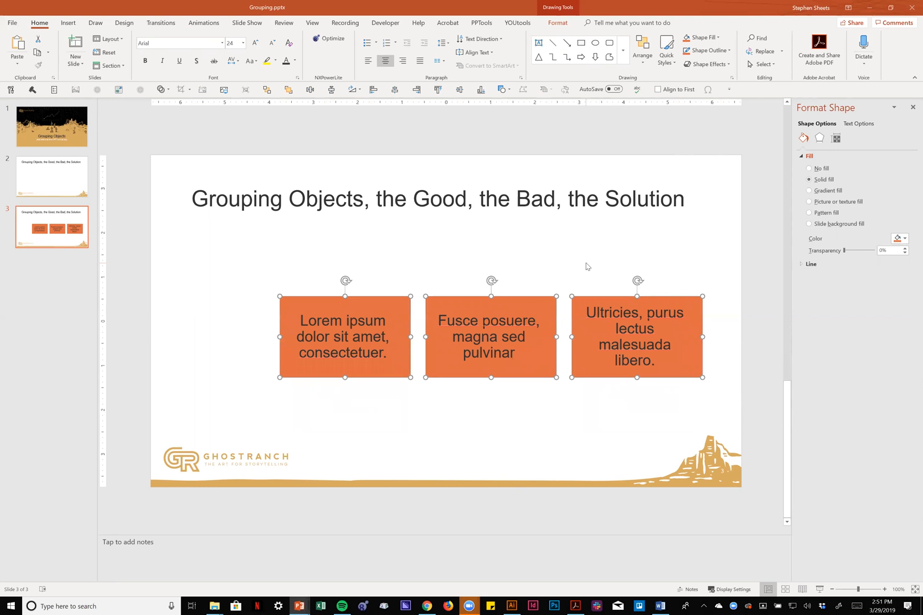
mouse_move(630, 15)
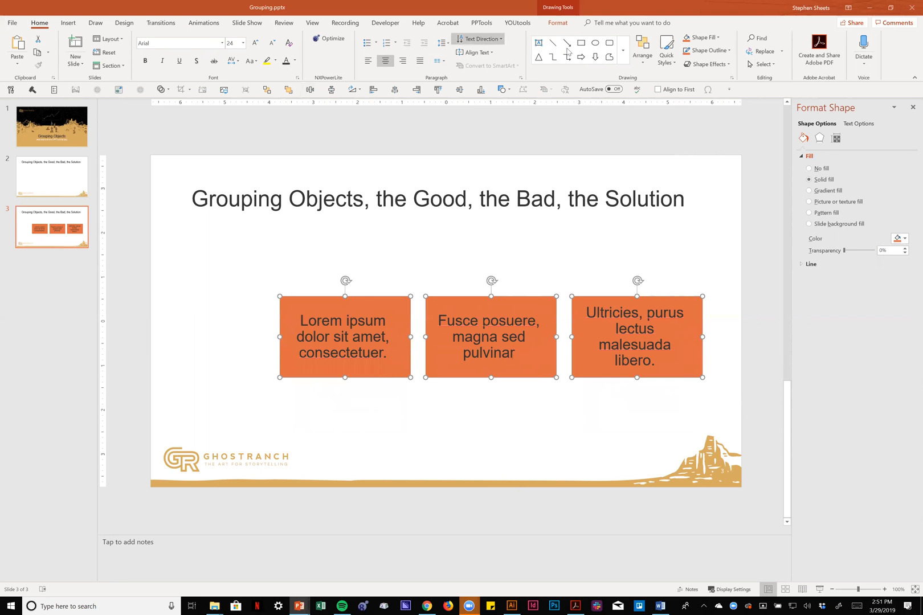
- Insert a new Title and Content slide after slide 3, then return to slide 3
left_click(641, 50)
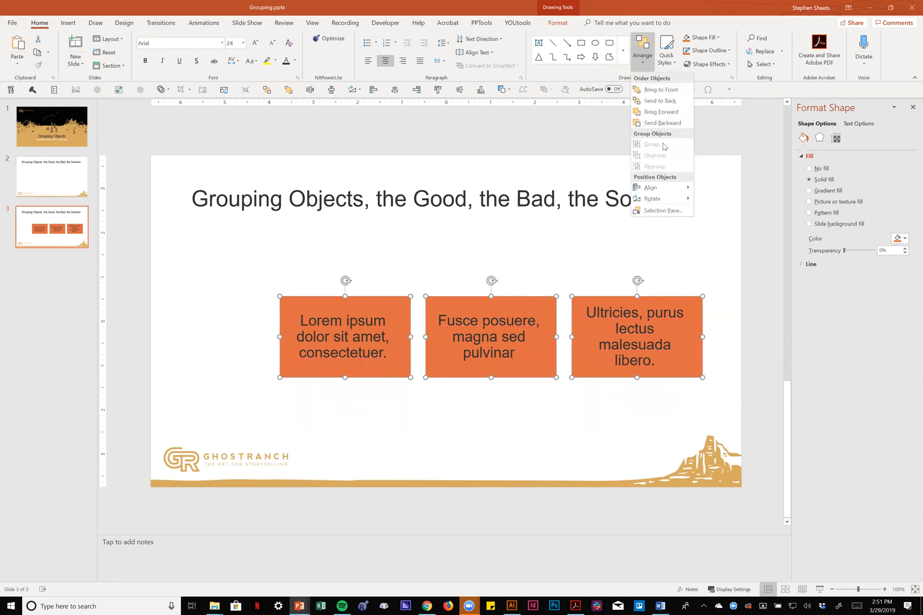
mouse_move(465, 192)
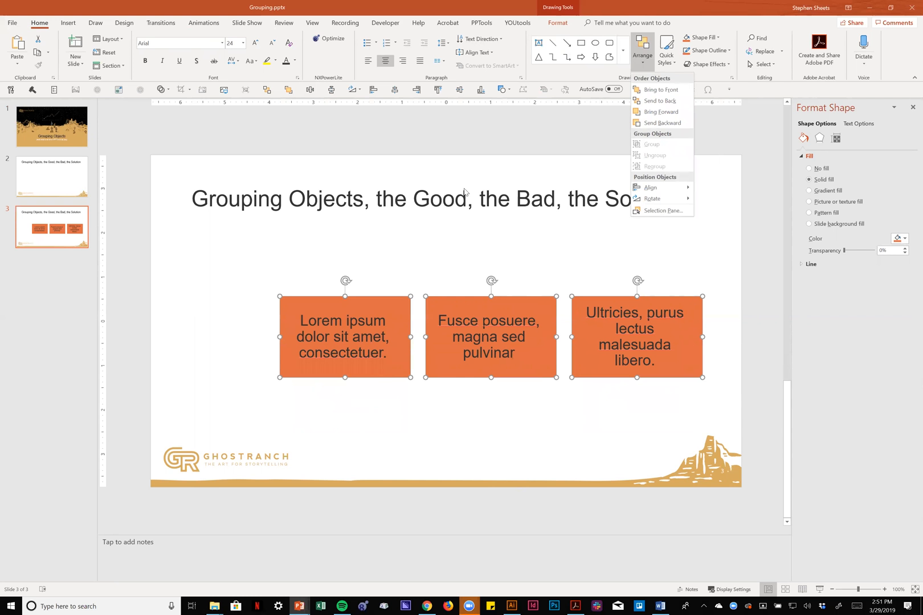
mouse_move(524, 166)
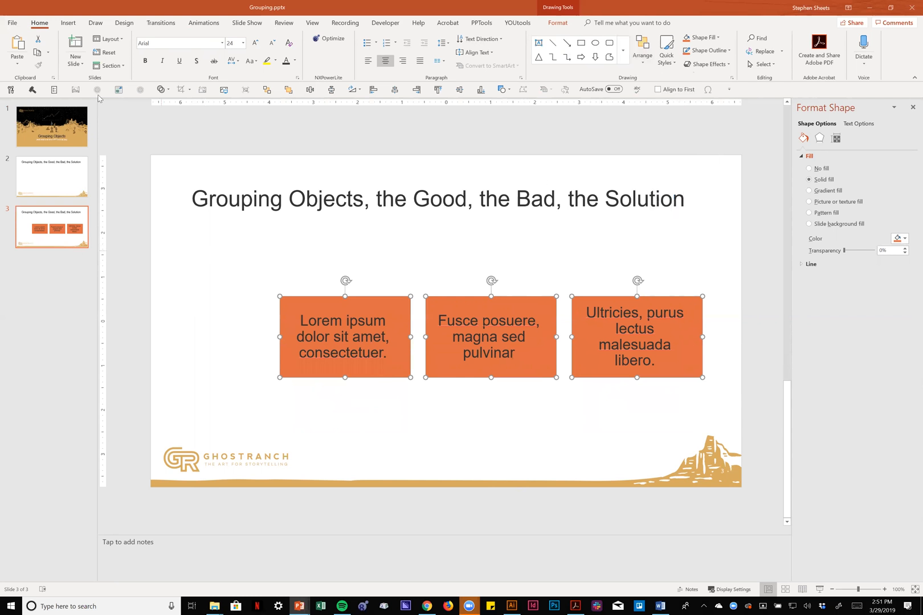
left_click(75, 44)
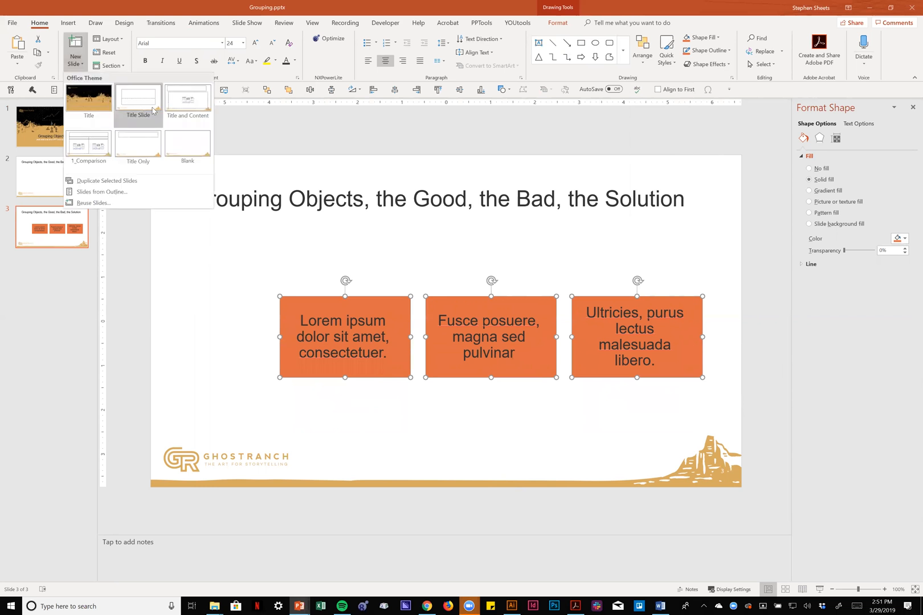
left_click(187, 145)
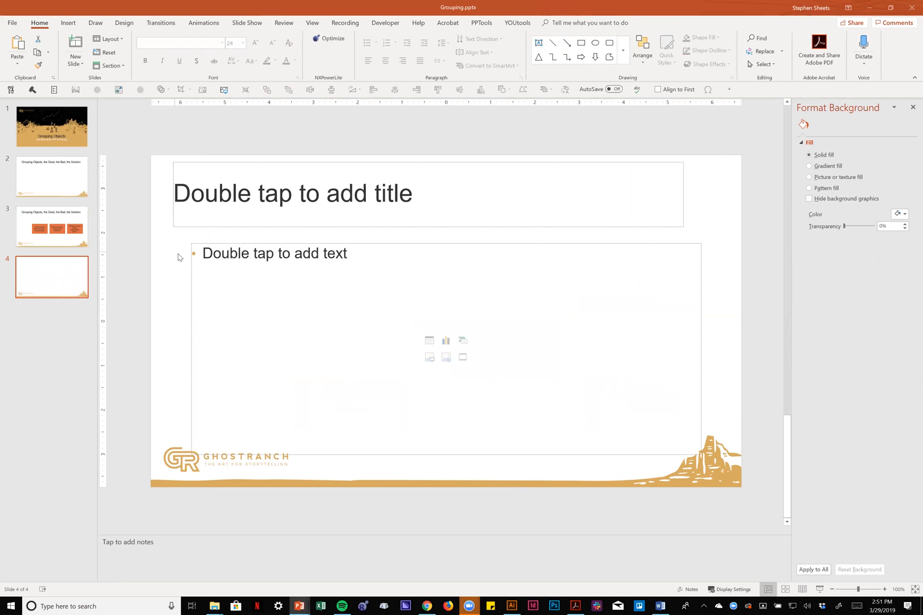
mouse_move(254, 241)
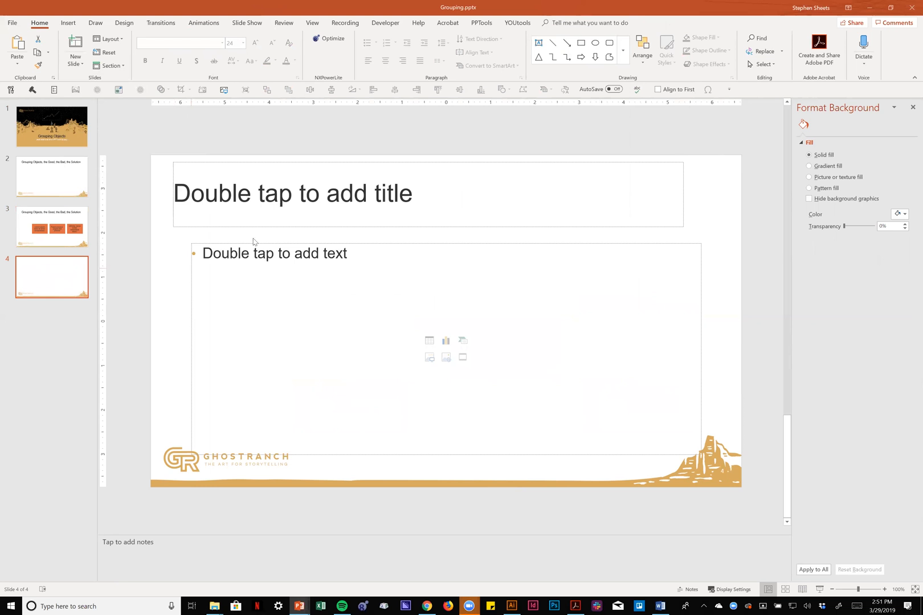
mouse_move(237, 252)
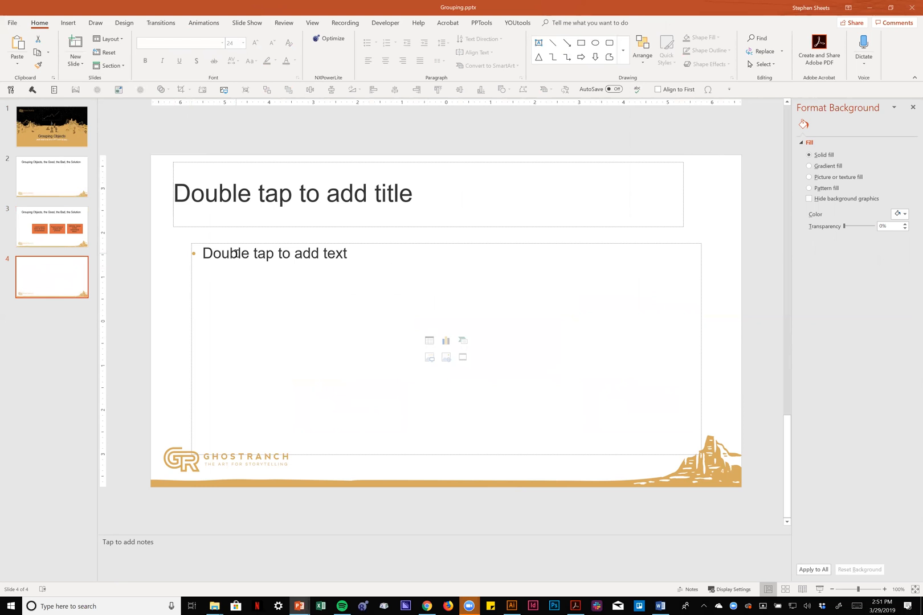
left_click(273, 253)
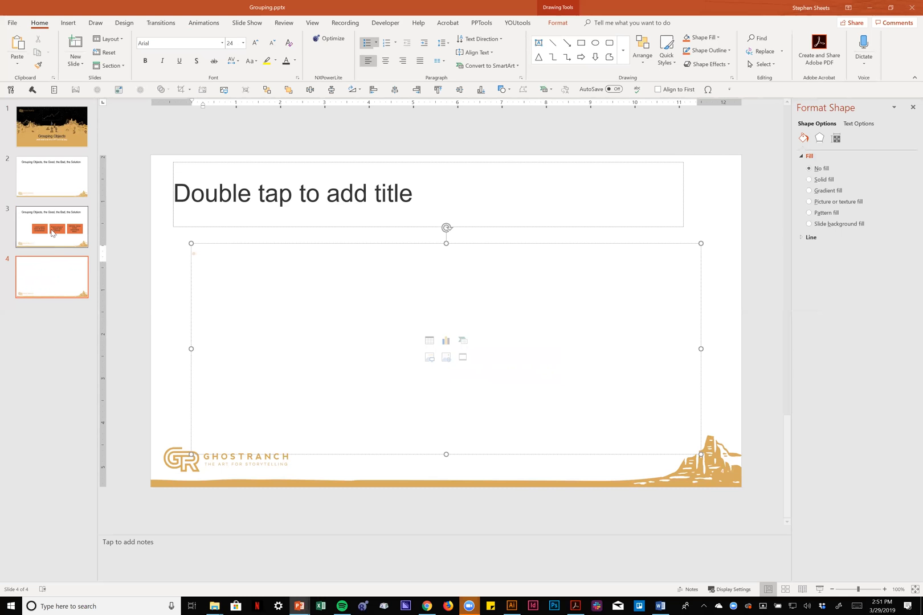
left_click(52, 227)
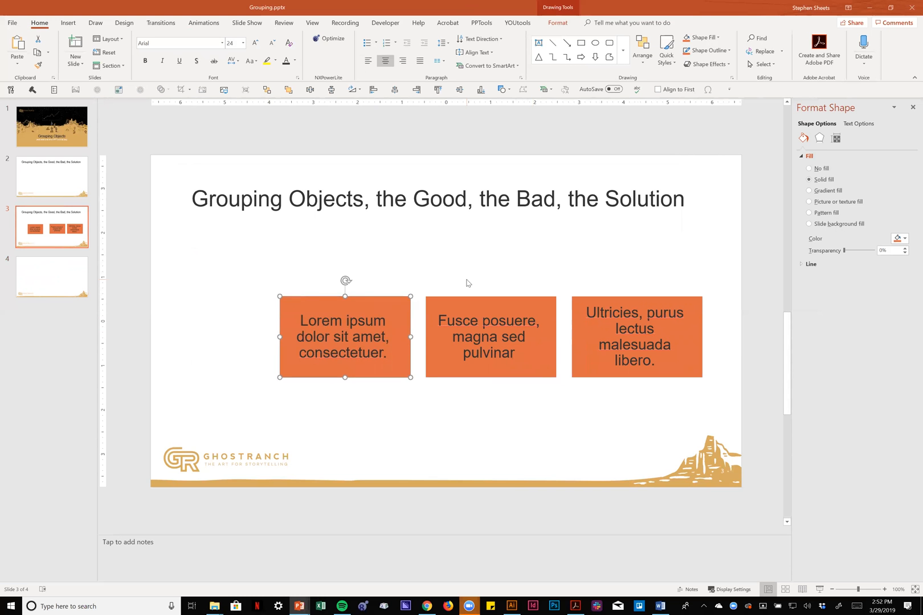
- Select all three orange text boxes and cut them with Ctrl+X
left_click(490, 336)
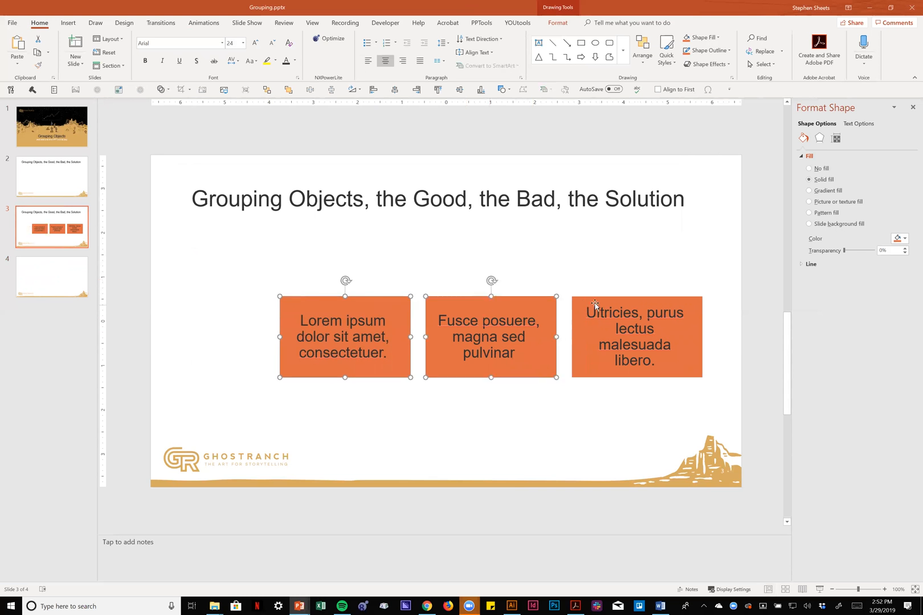
left_click(636, 337)
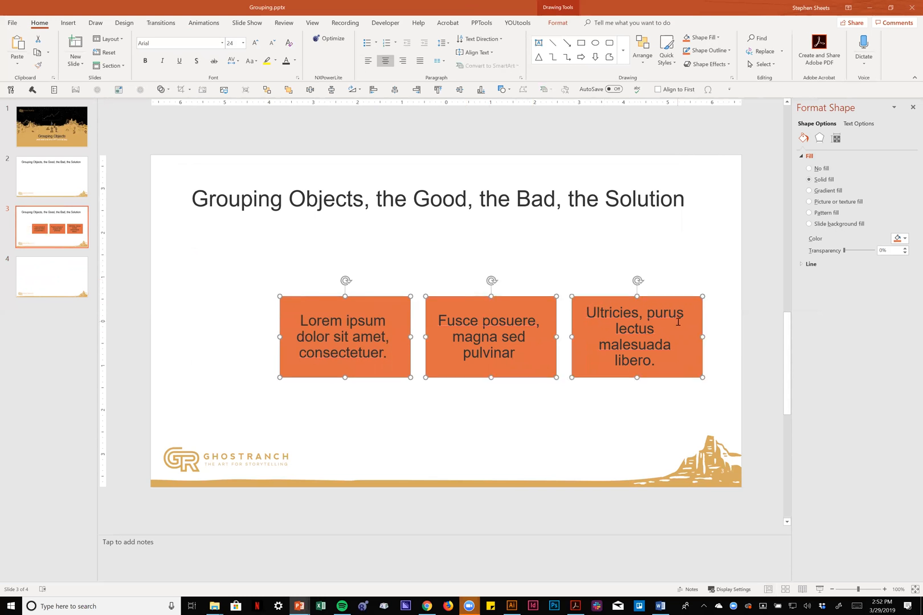
mouse_move(678, 324)
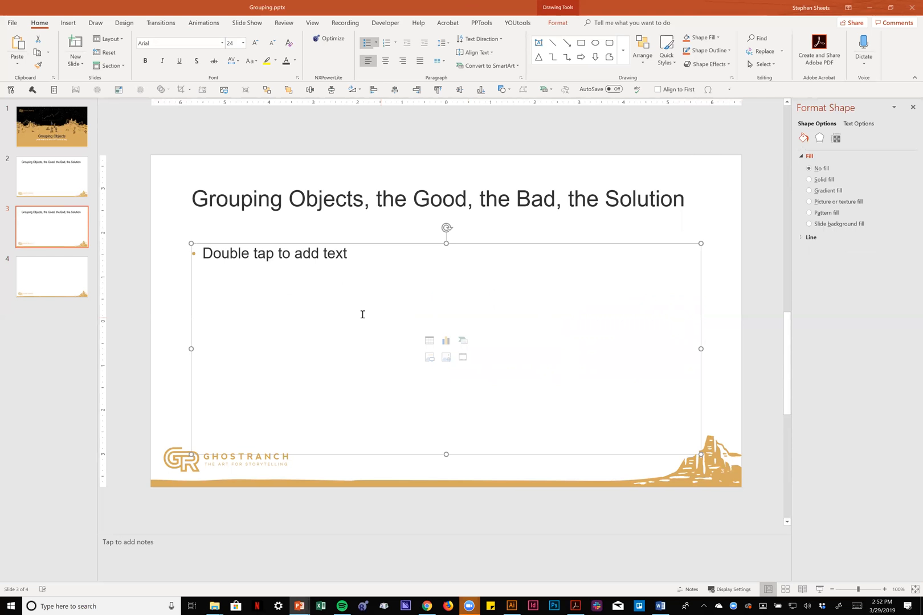
mouse_move(371, 268)
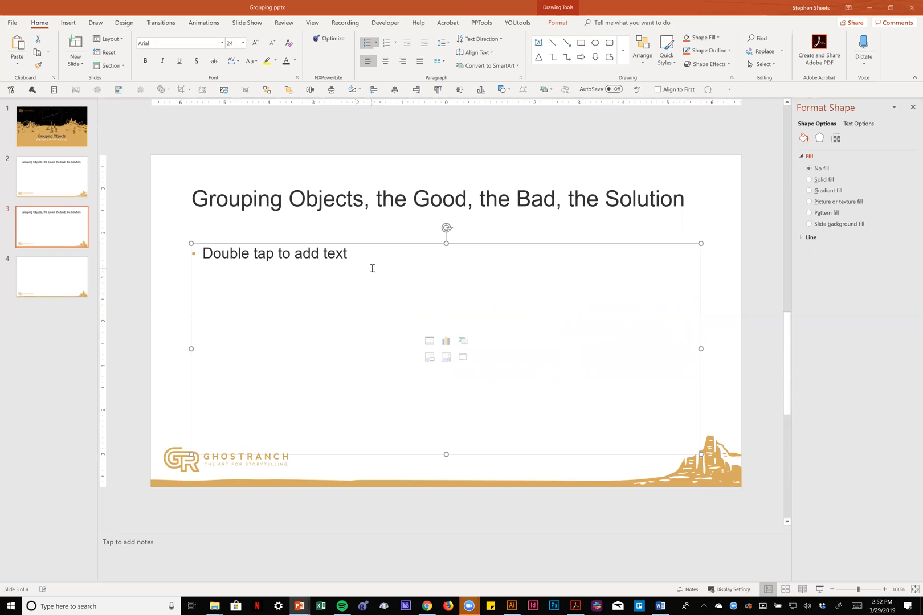
mouse_move(369, 260)
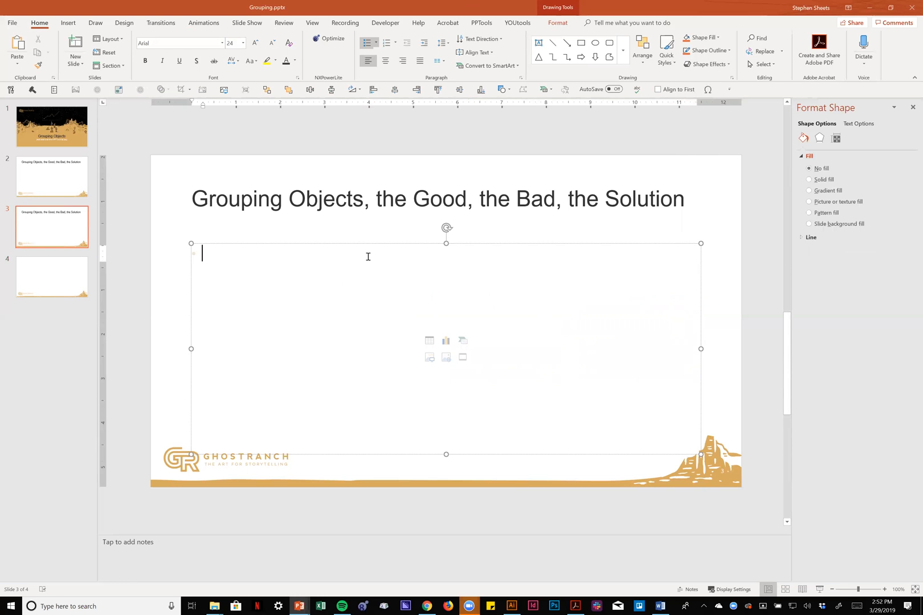
mouse_move(370, 259)
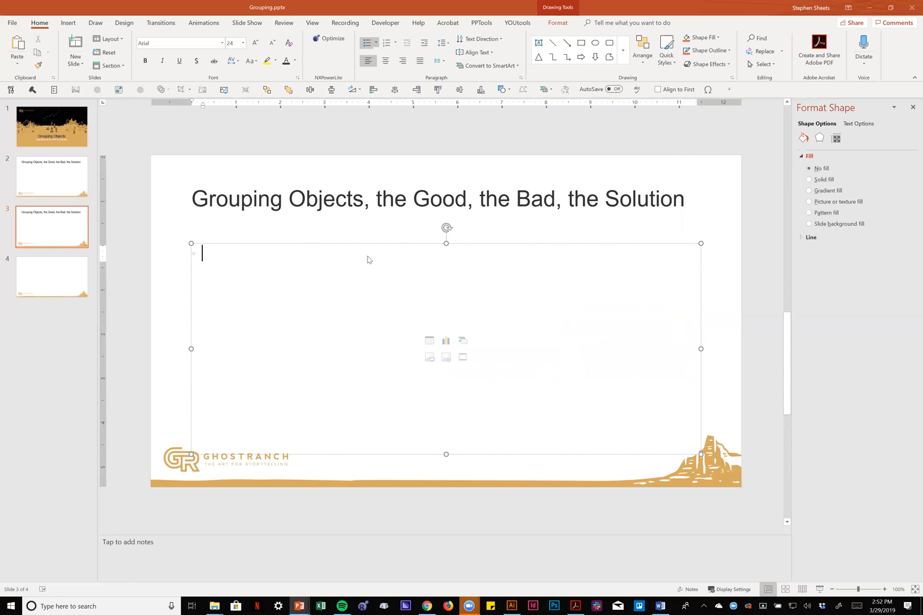
- Enter '3 Objects Below' in the placeholder and paste the three orange boxes back
type("3")
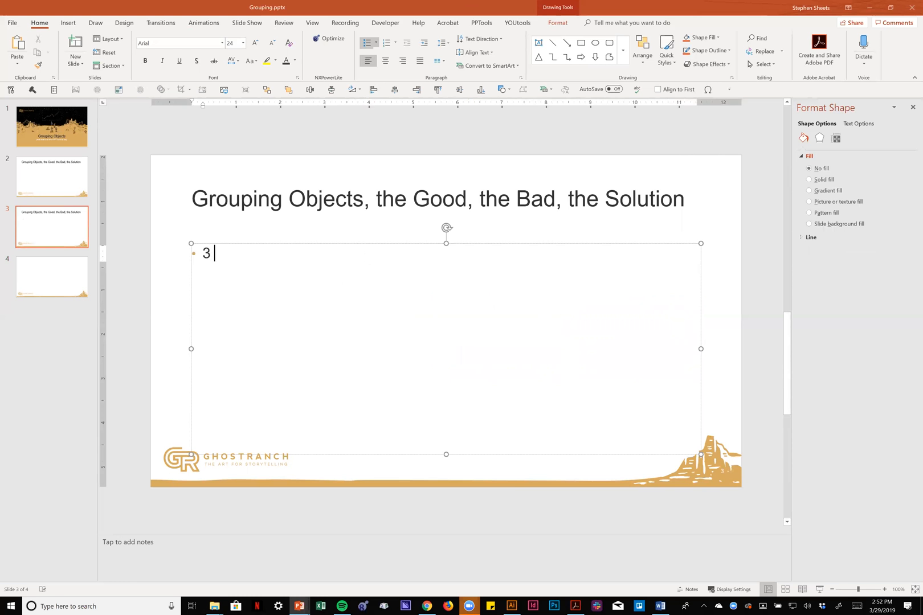
type("Objects")
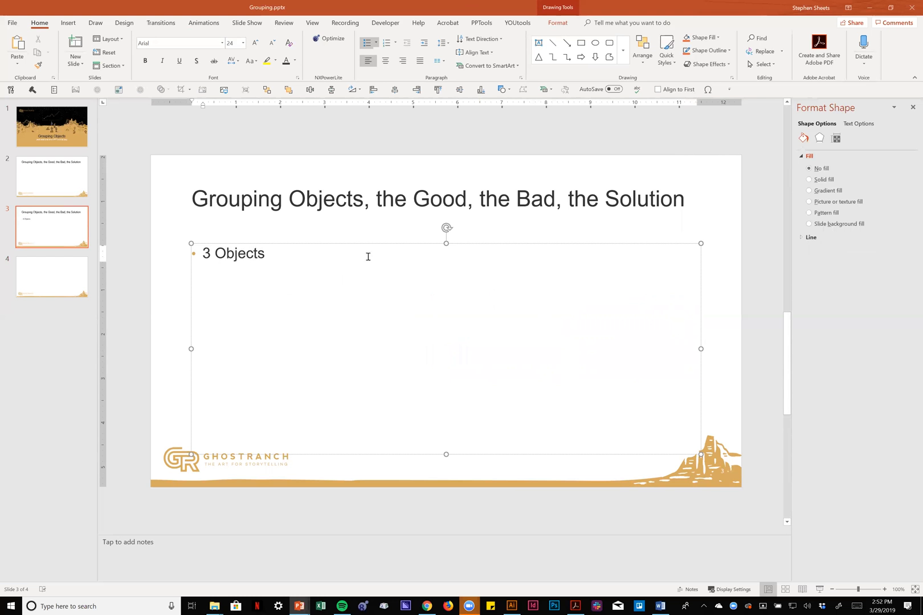
type("Below")
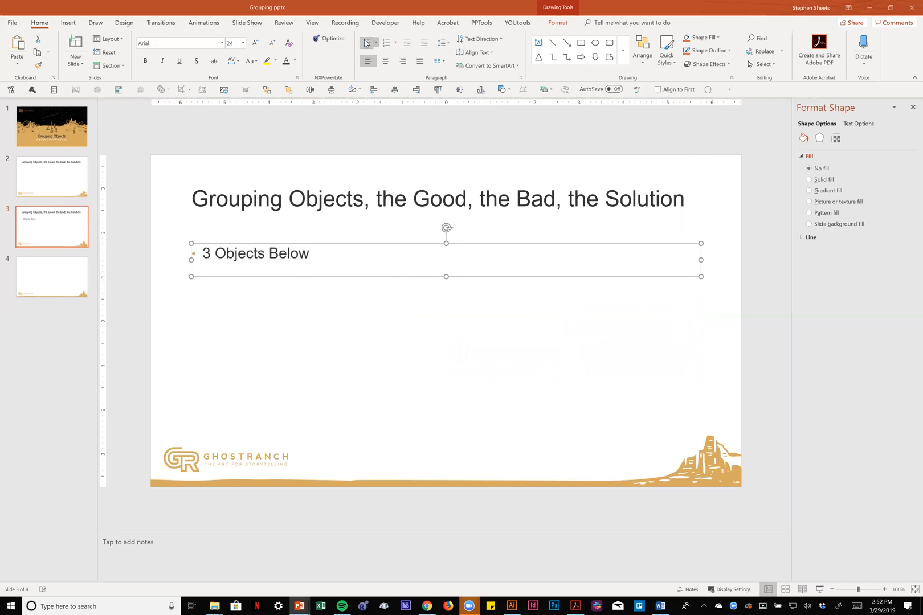
left_click(194, 144)
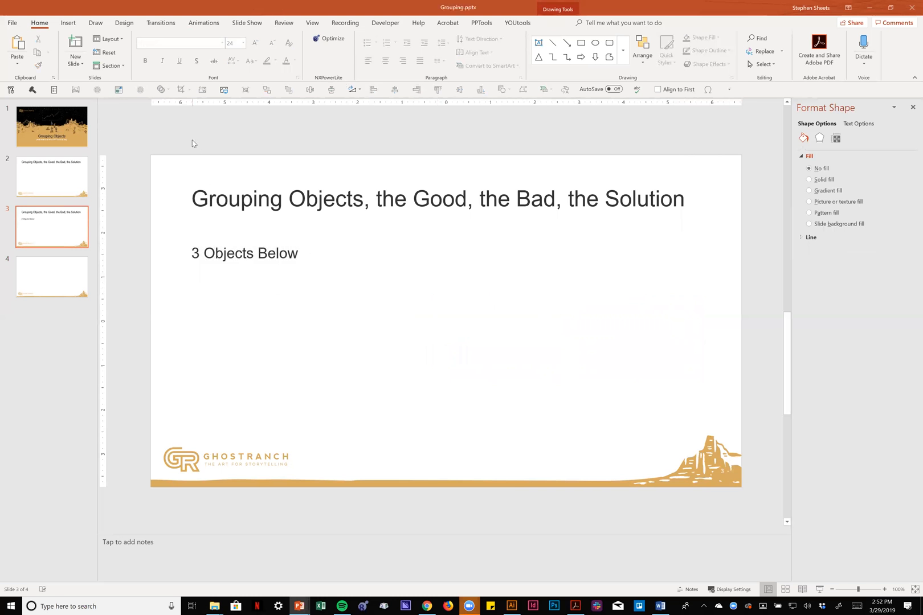
key("ctrl+v")
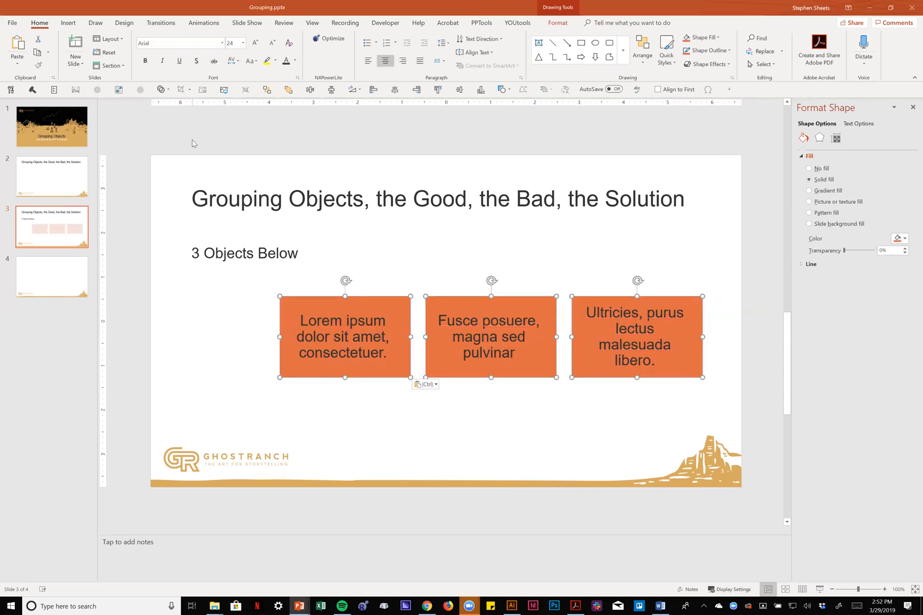